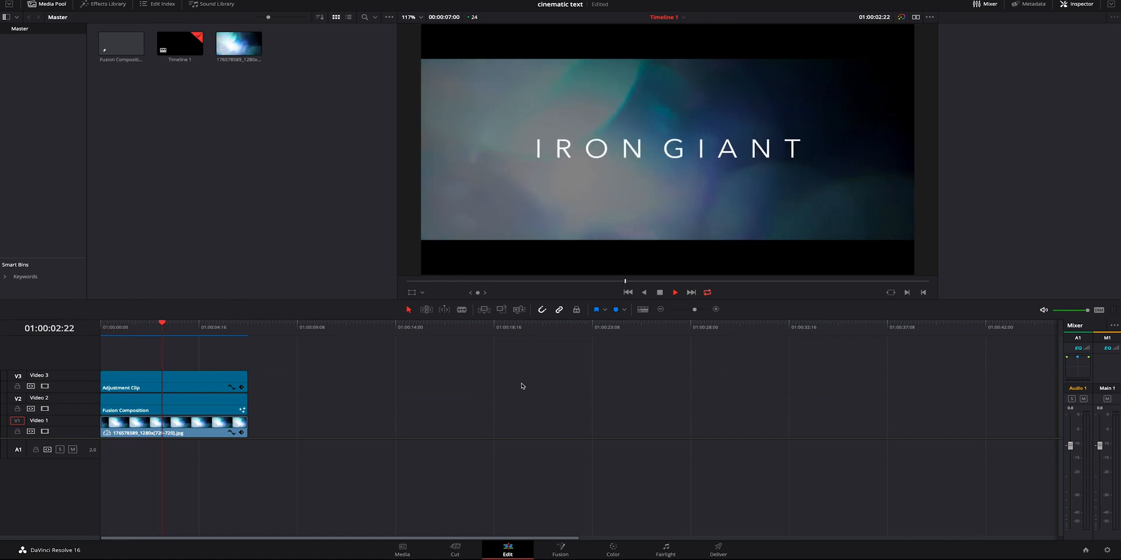
Open the Media Pool context menu from an empty area of the bin.
right_click(247, 143)
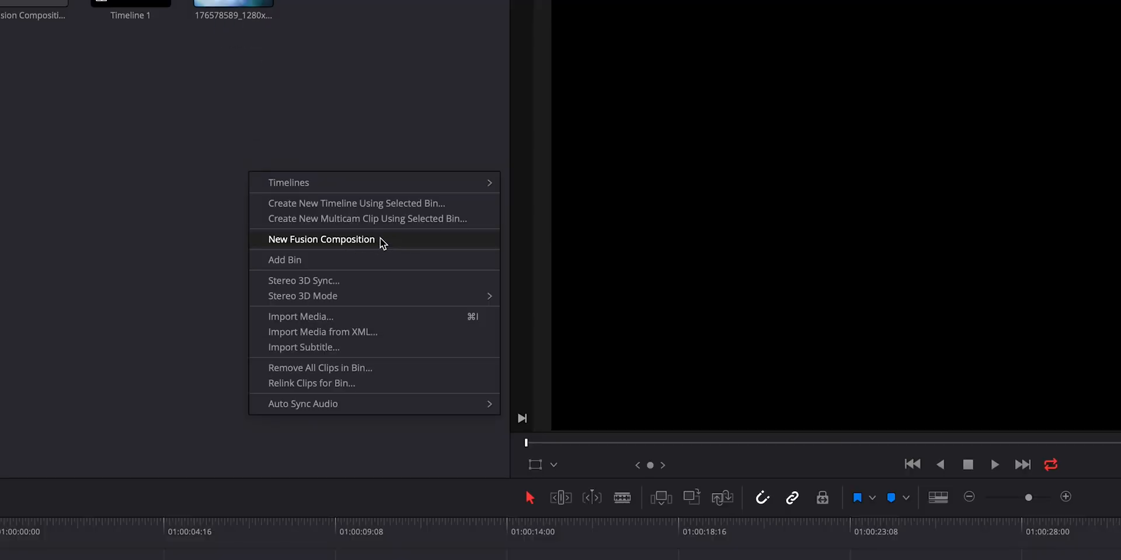
Create a new Fusion composition lasting 00:00:06:00, keeping the name Fusion Composition 2.
click(321, 239)
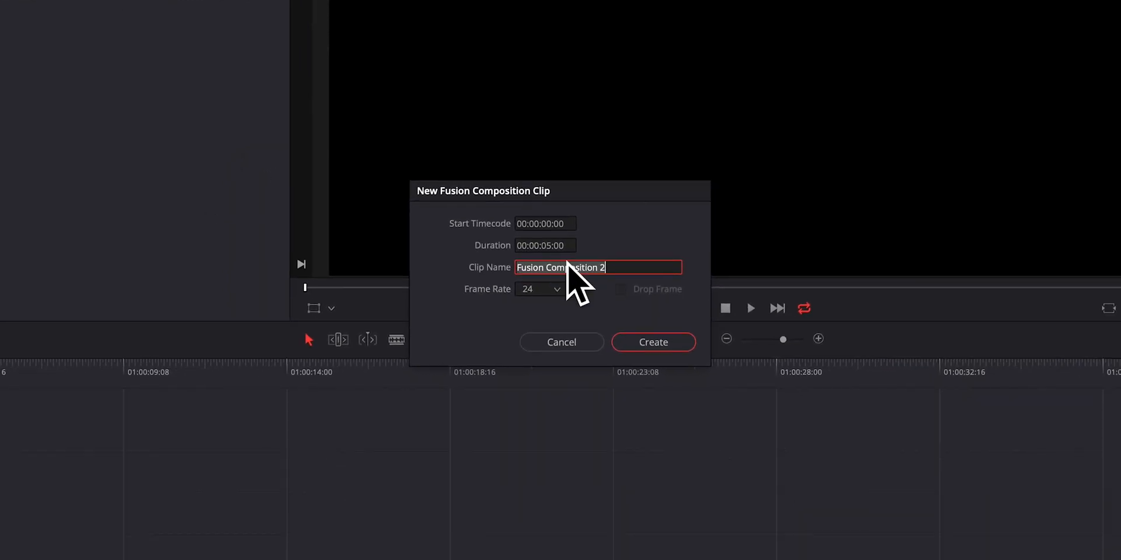
click(544, 245)
text(6)
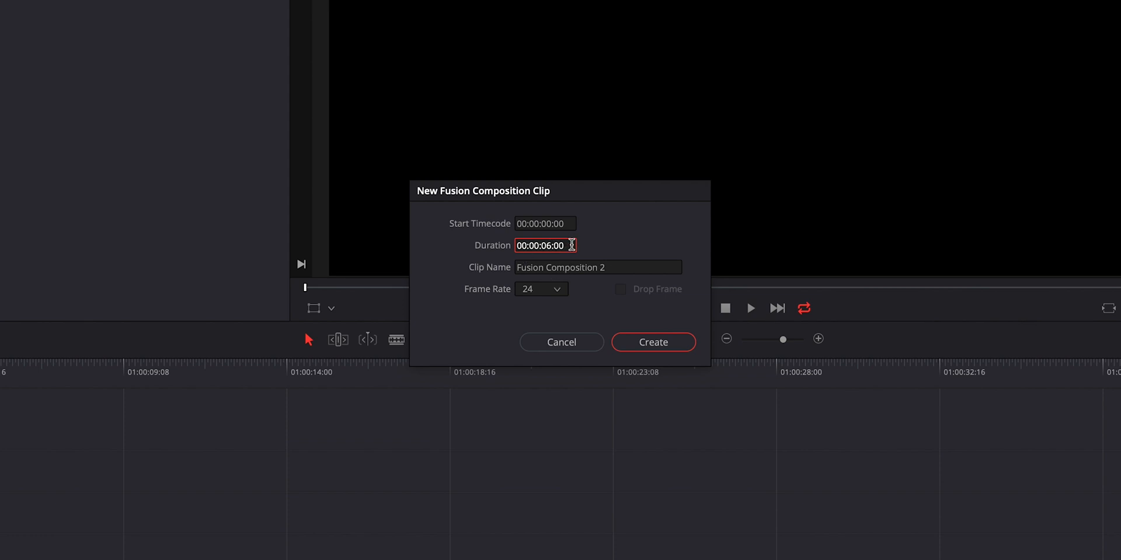
mouse_move(527, 284)
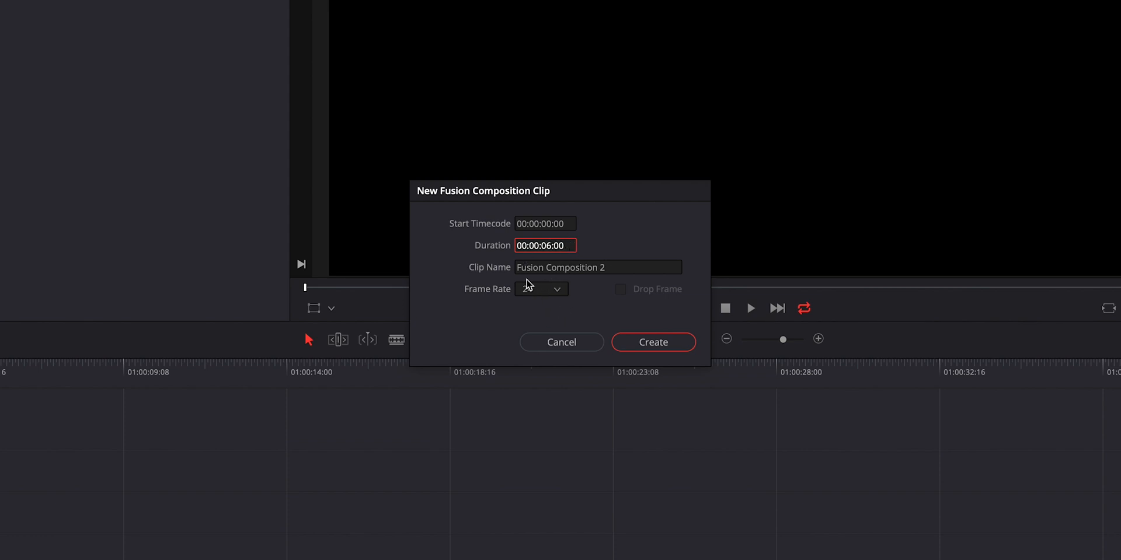
click(651, 342)
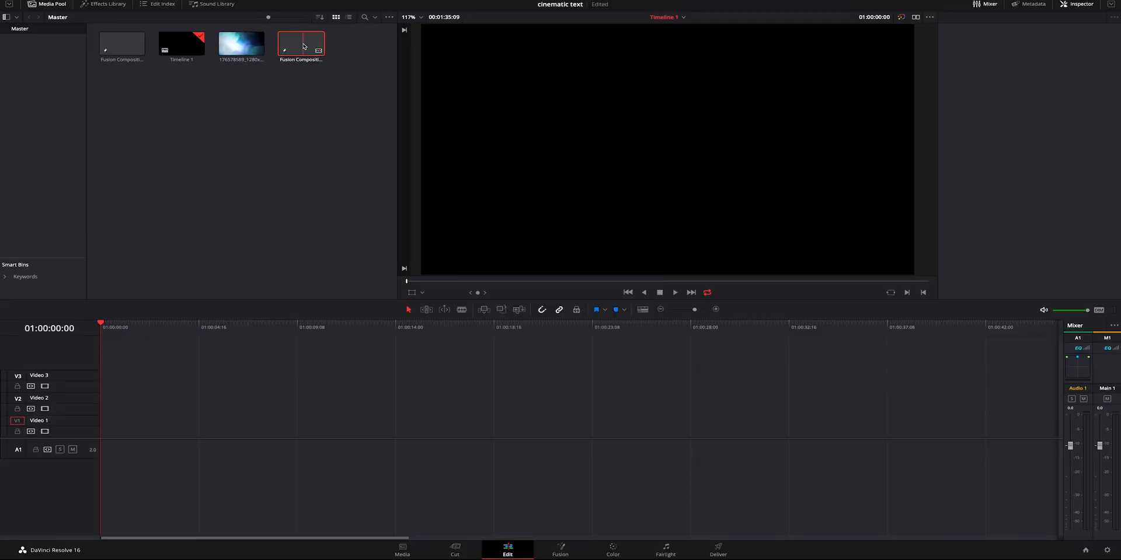
Open the composition on the Fusion page and move MediaOut1 further right.
click(560, 547)
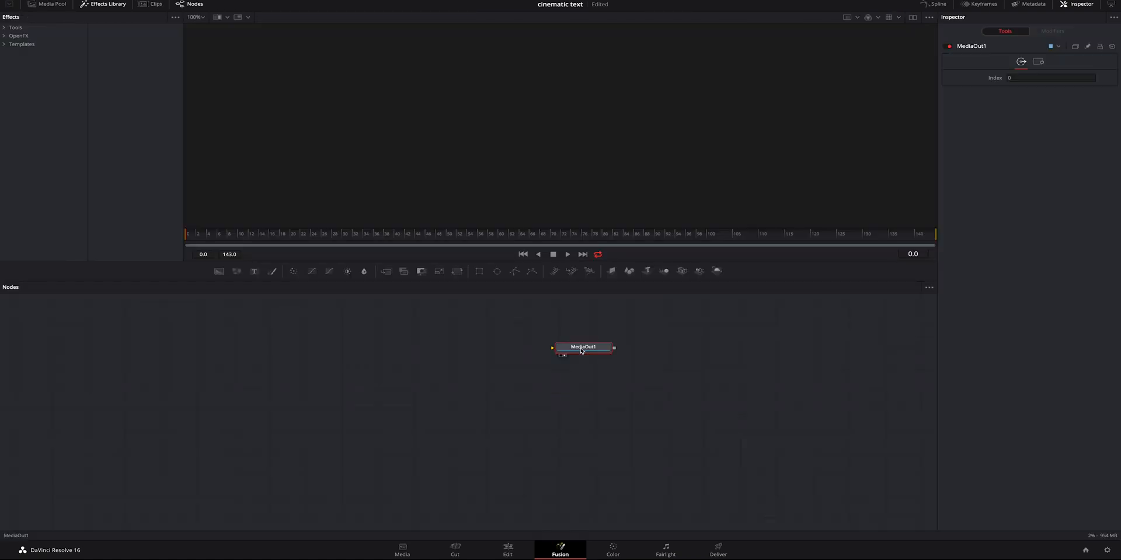
drag(582, 347, 654, 380)
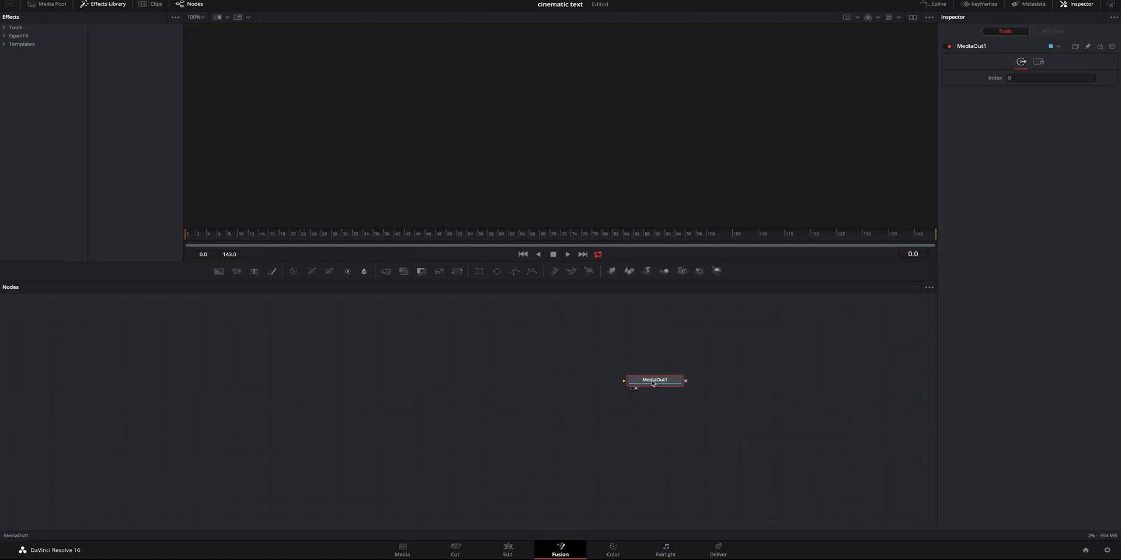
click(449, 363)
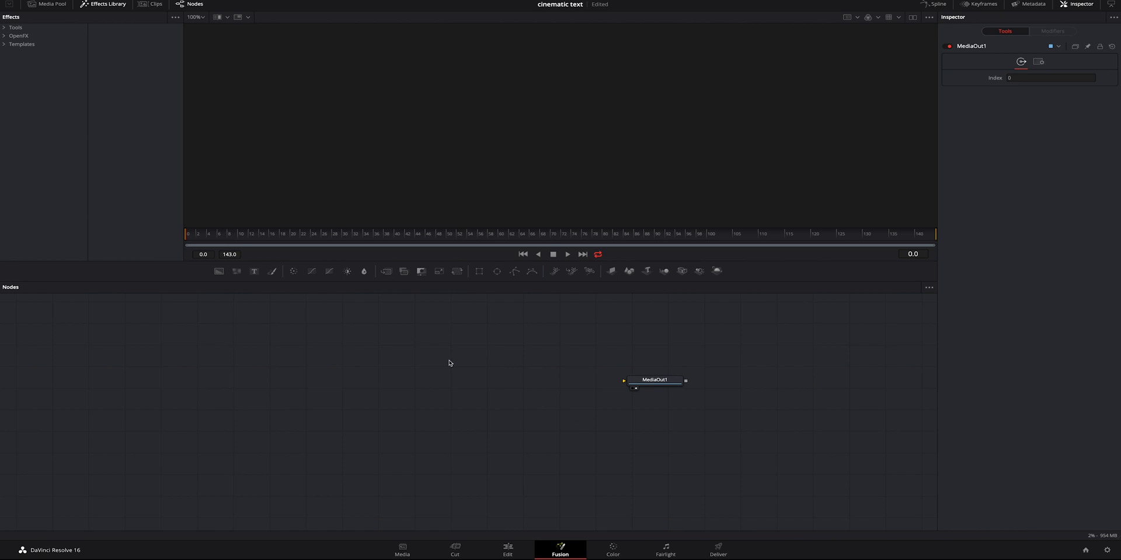
mouse_move(254, 271)
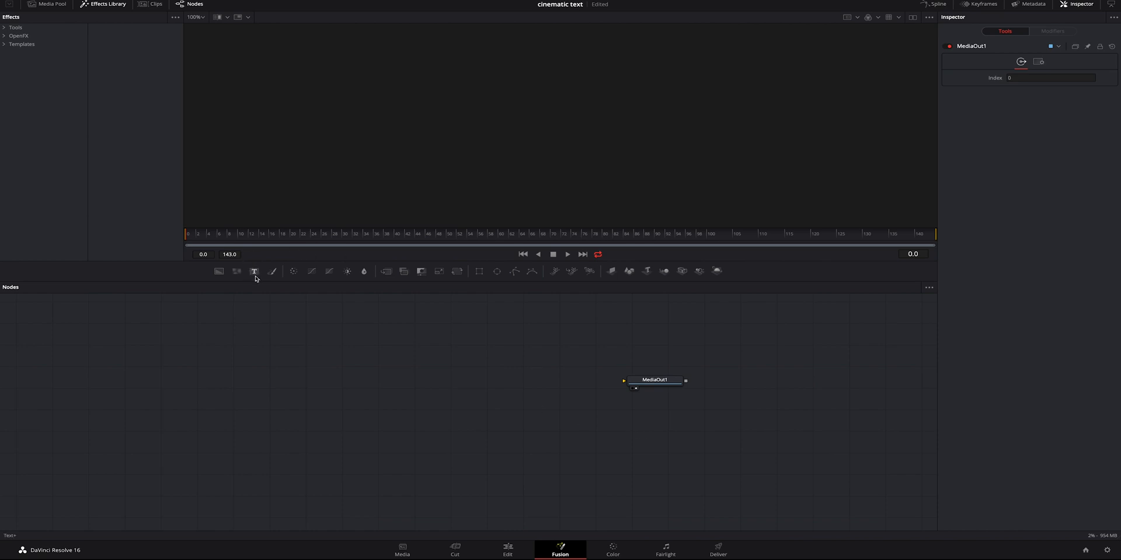
Add a Text+ node and move Text1 to the left of the node graph.
click(255, 271)
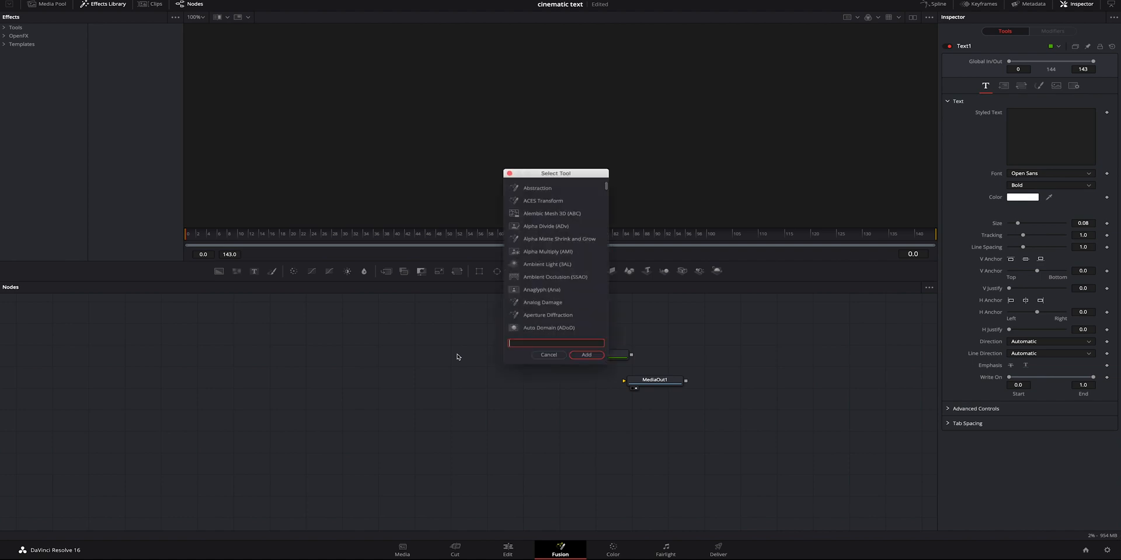
text(text)
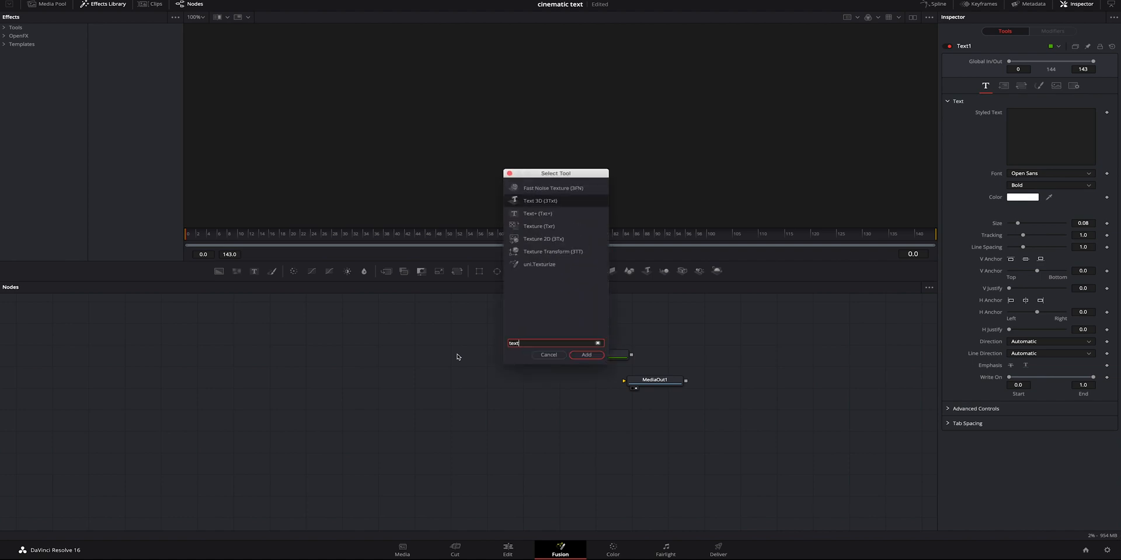
click(585, 356)
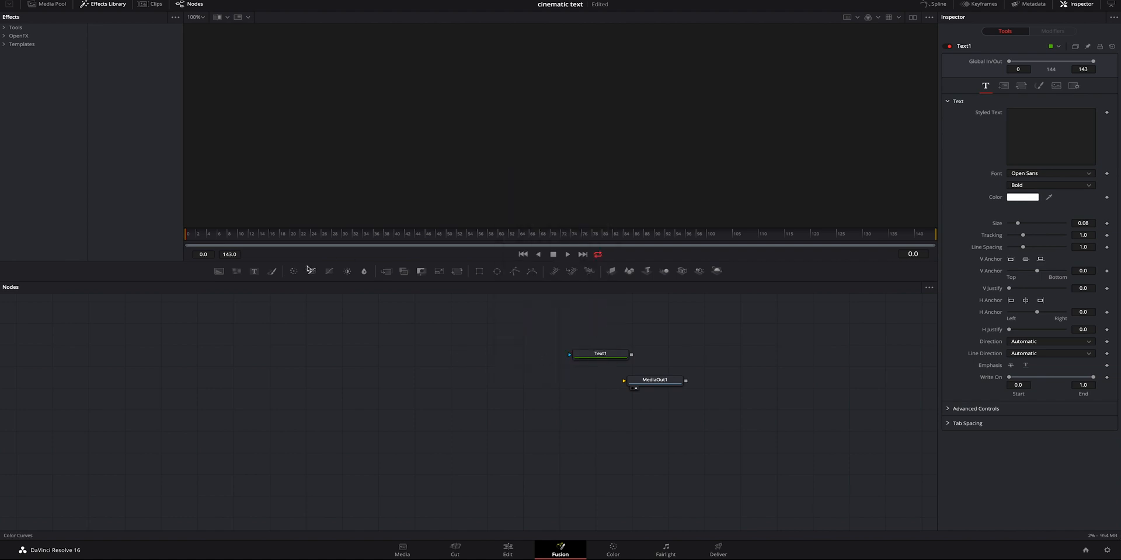
drag(601, 354, 500, 358)
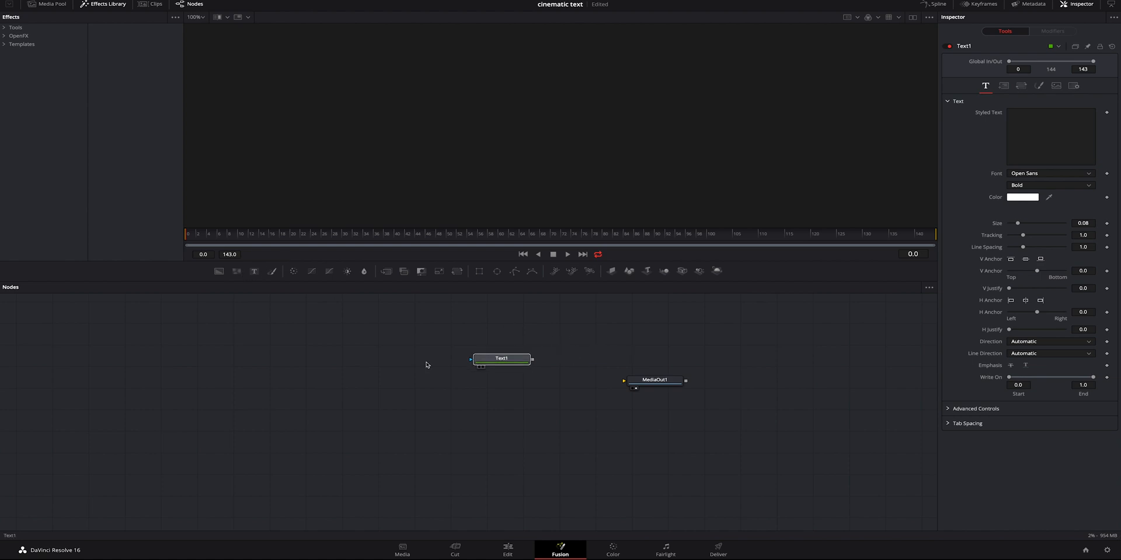
drag(500, 358, 351, 367)
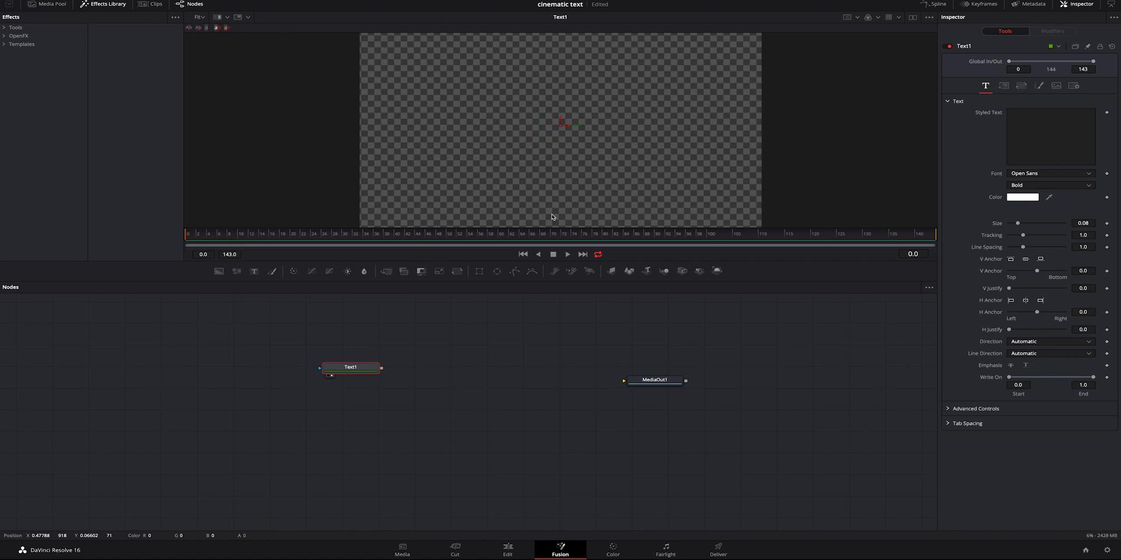
mouse_move(351, 366)
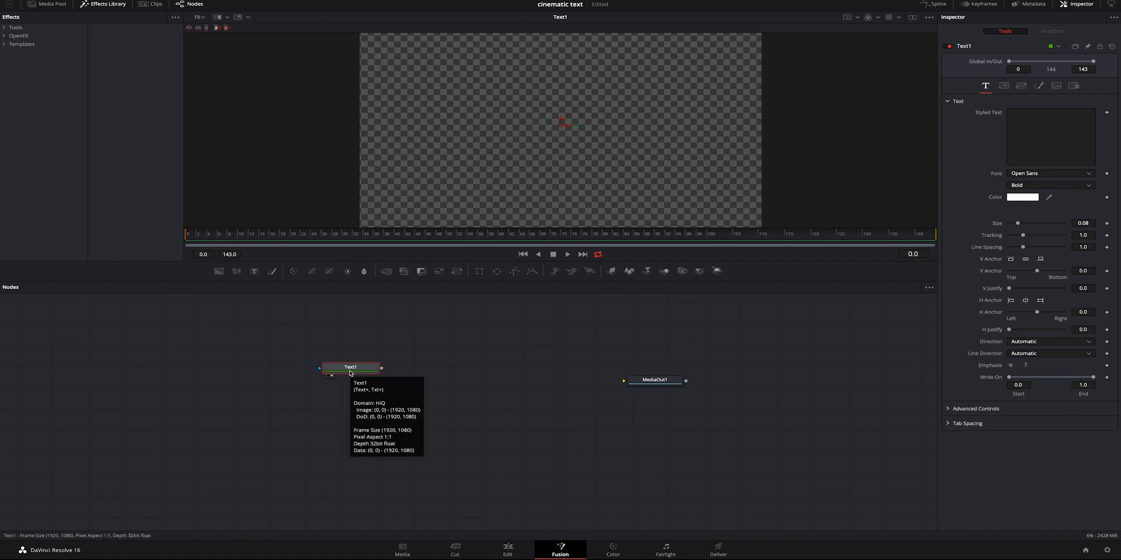
mouse_move(367, 358)
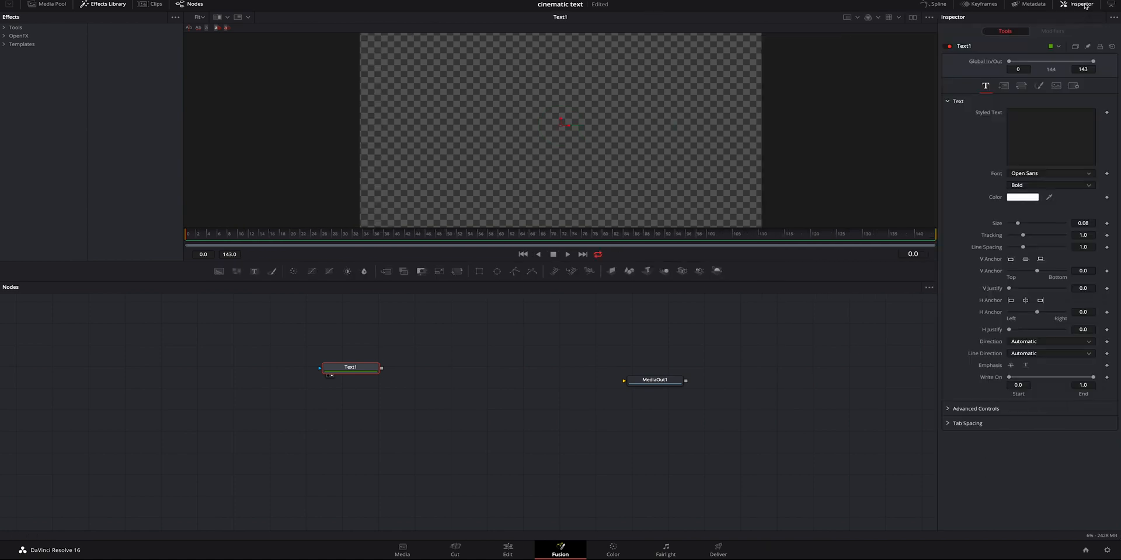
Enter IRON GIANT as the Styled Text.
click(1051, 136)
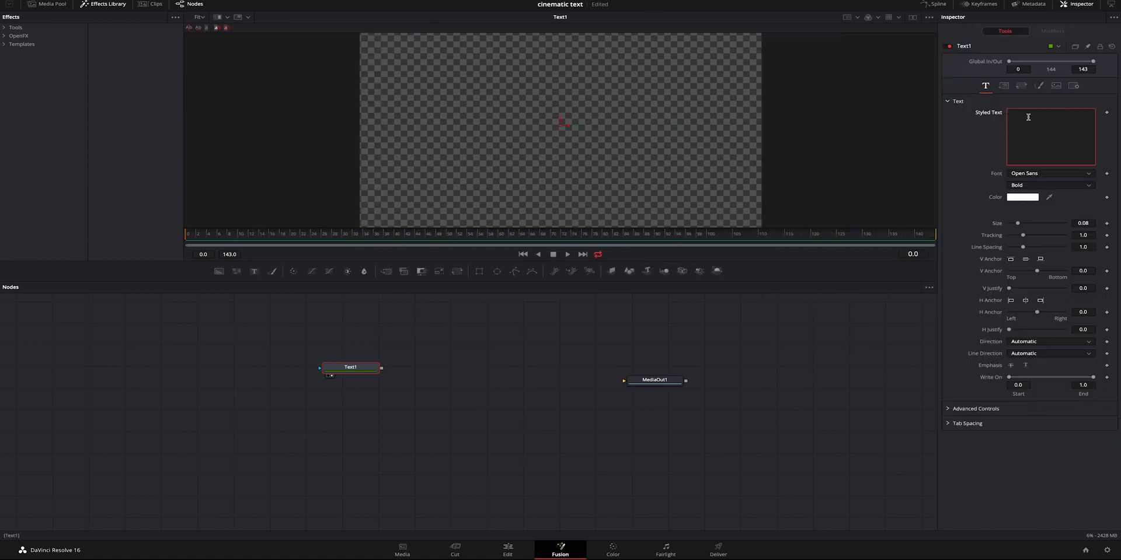
text(IRO)
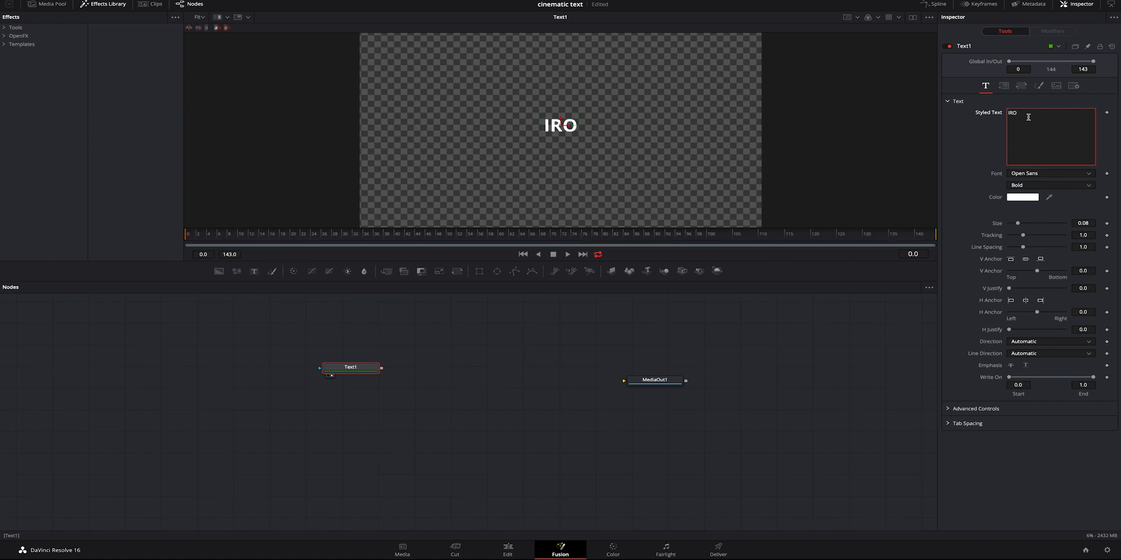
text(N GIA)
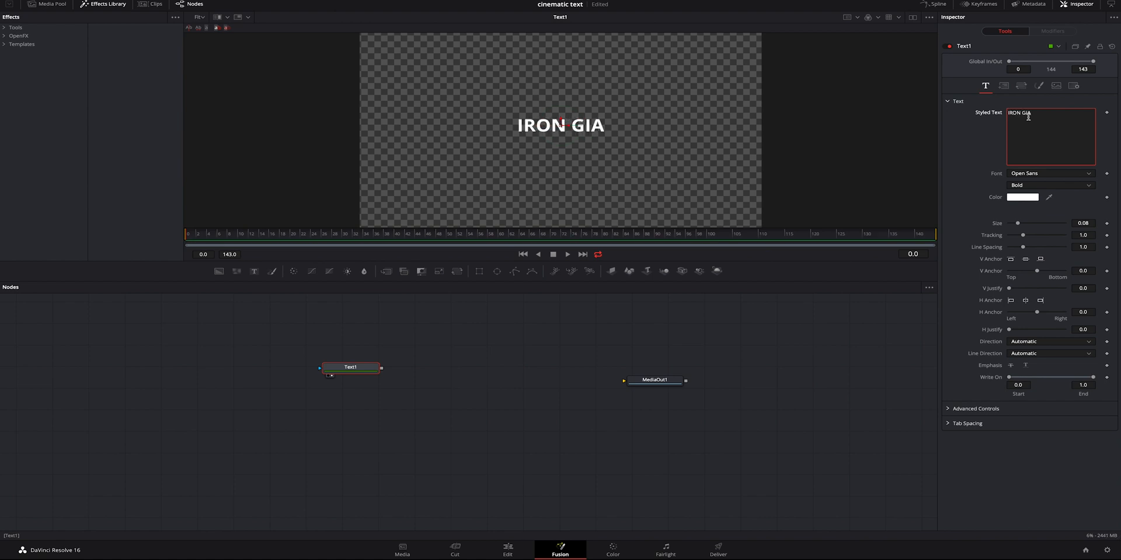
text(NT)
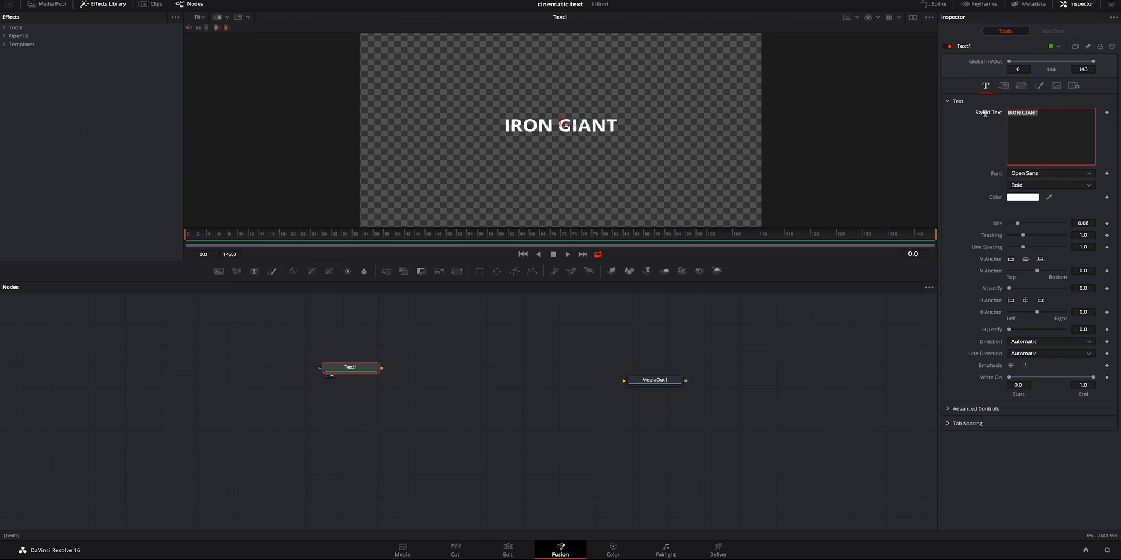
Set the title font to Gill Sans with the Light weight.
click(1050, 173)
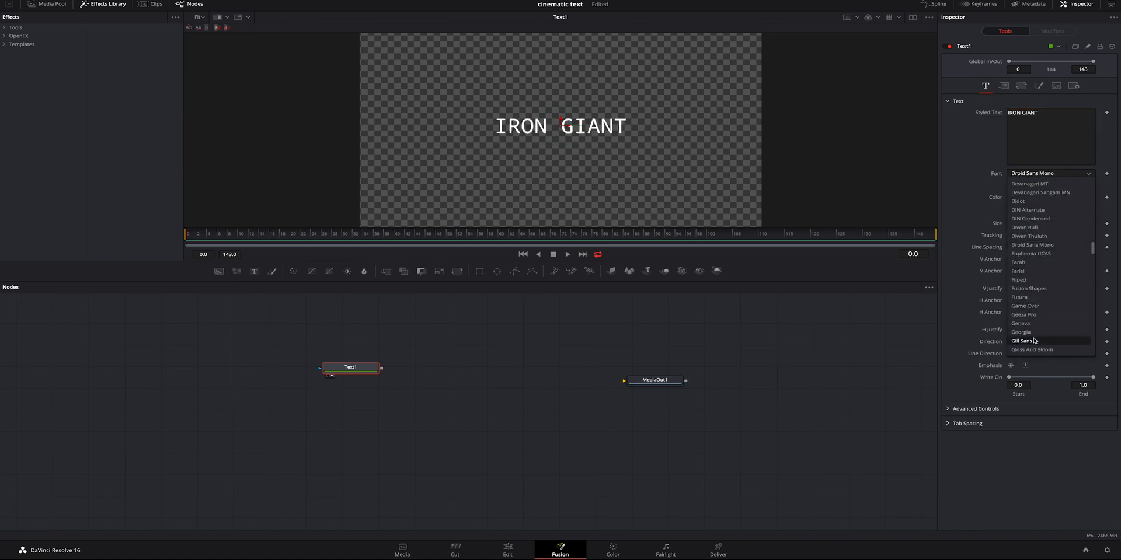
click(1022, 340)
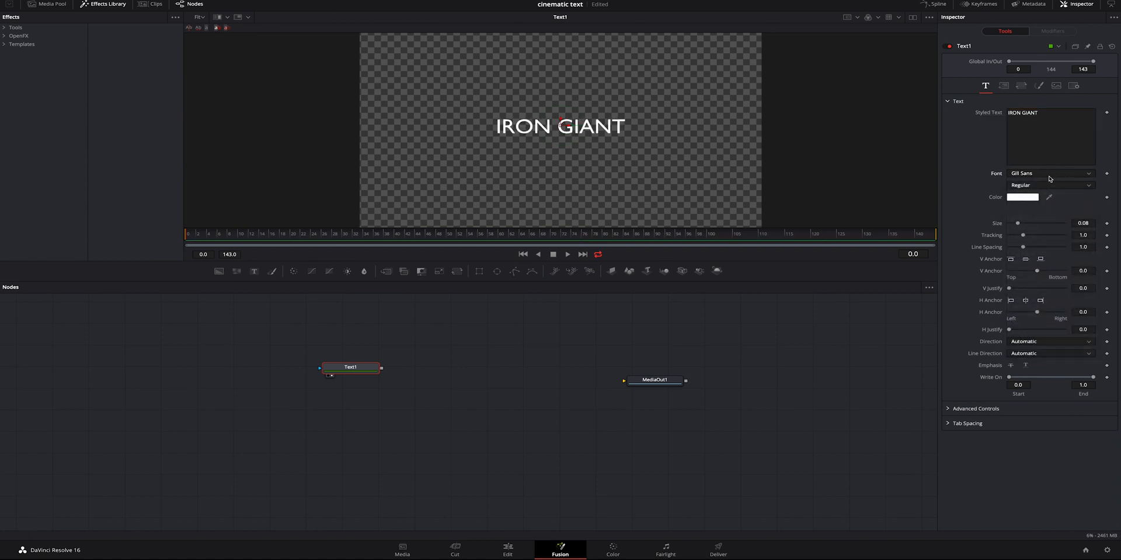
click(1050, 185)
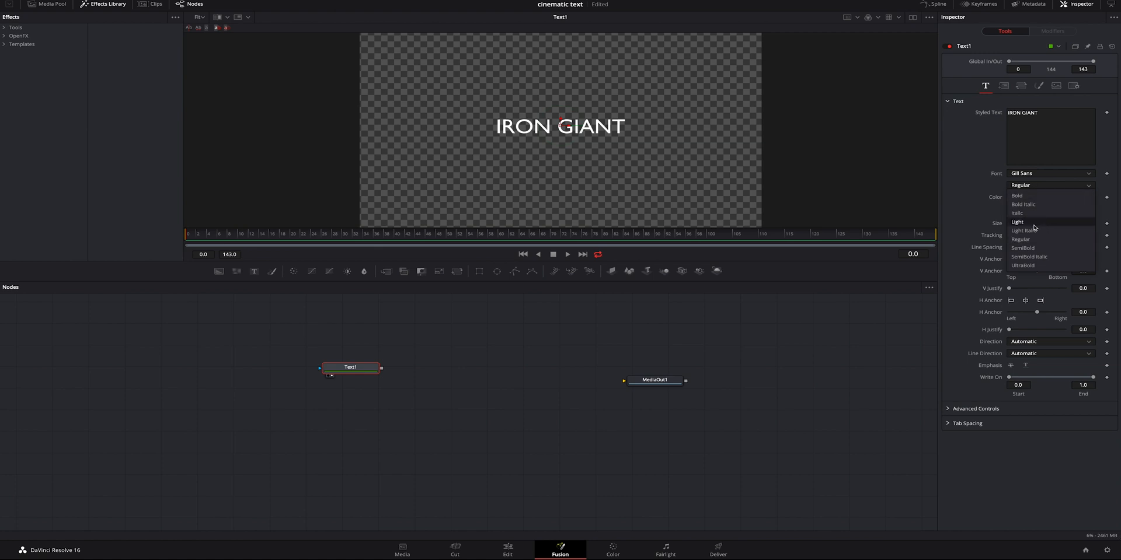
click(1017, 221)
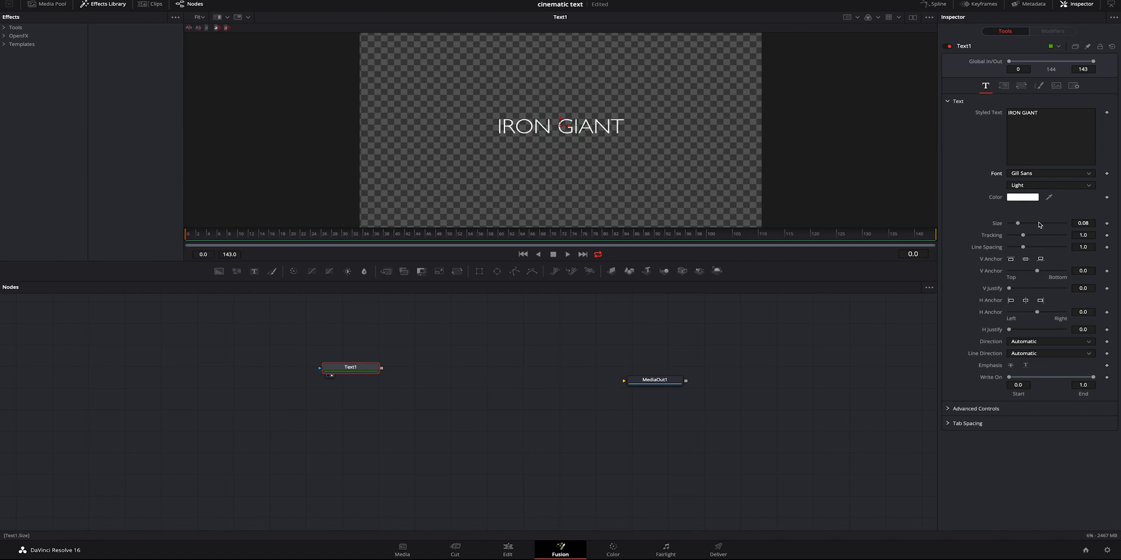
Set the title size to about 0.10 and letter tracking to 1.228.
drag(1017, 223, 1021, 223)
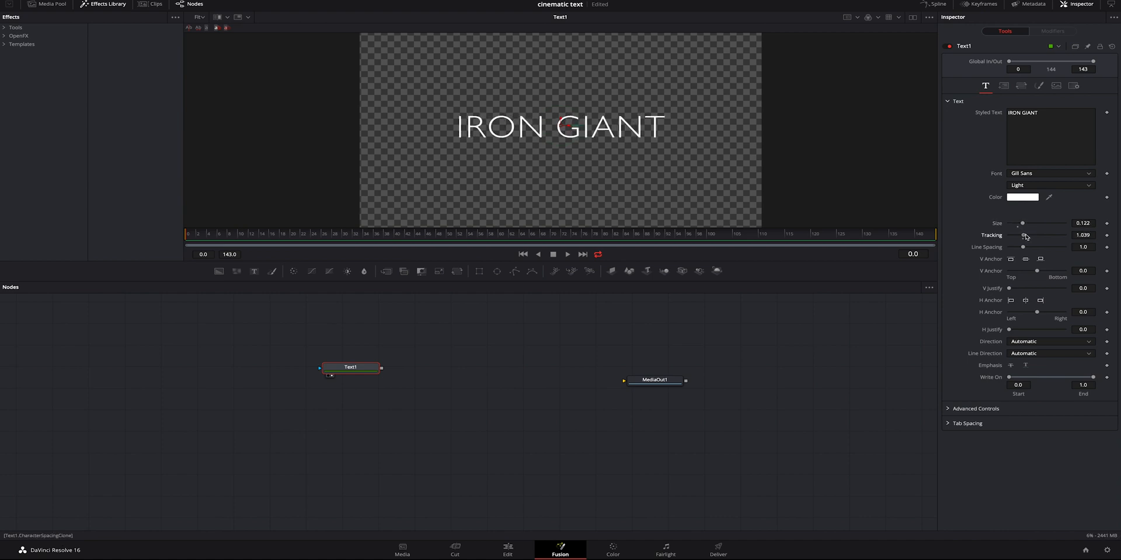
drag(1022, 235, 1035, 236)
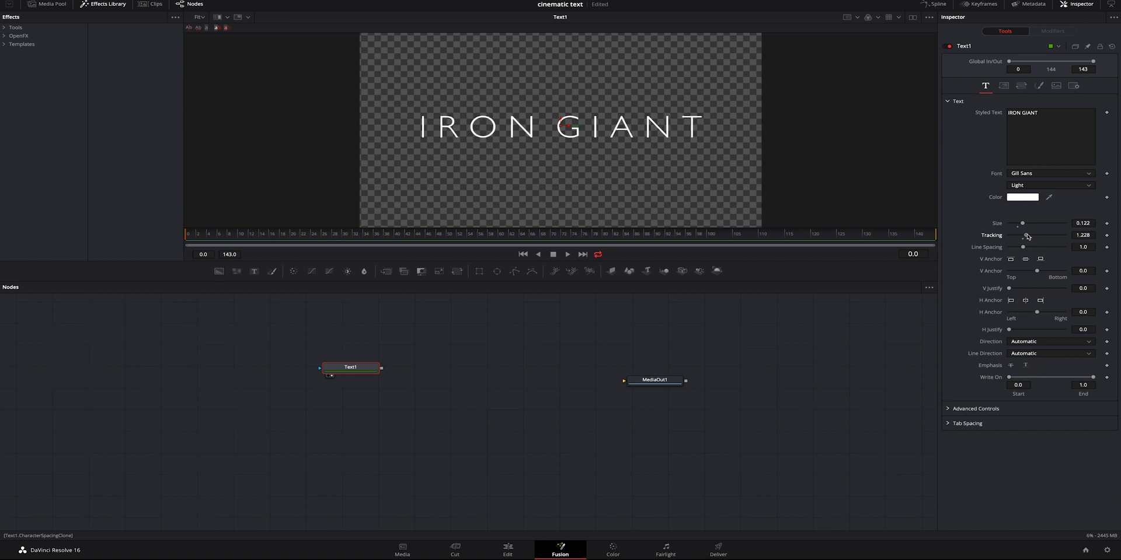
drag(1024, 223, 1021, 223)
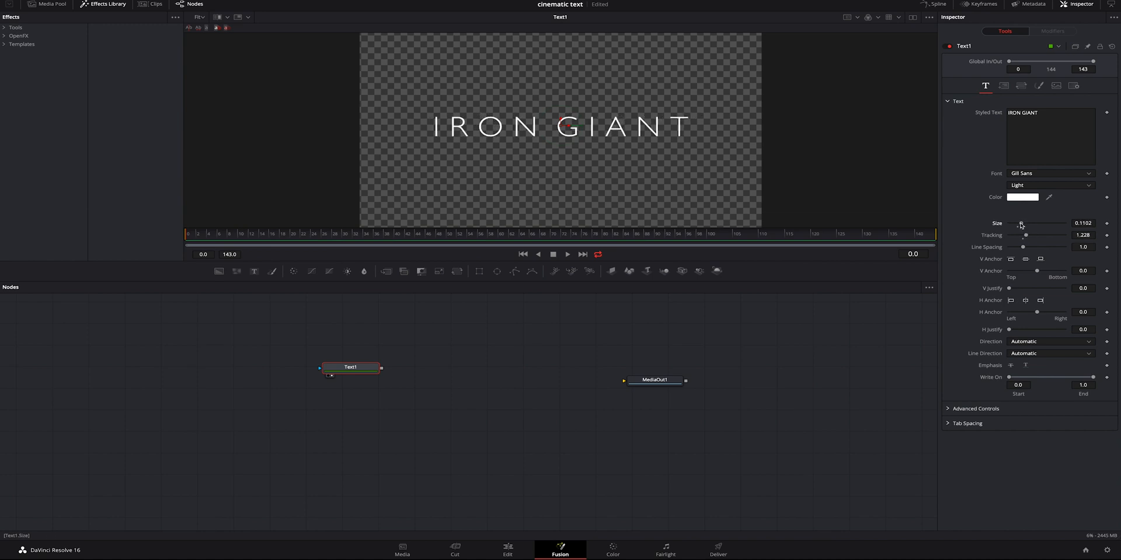
click(1050, 112)
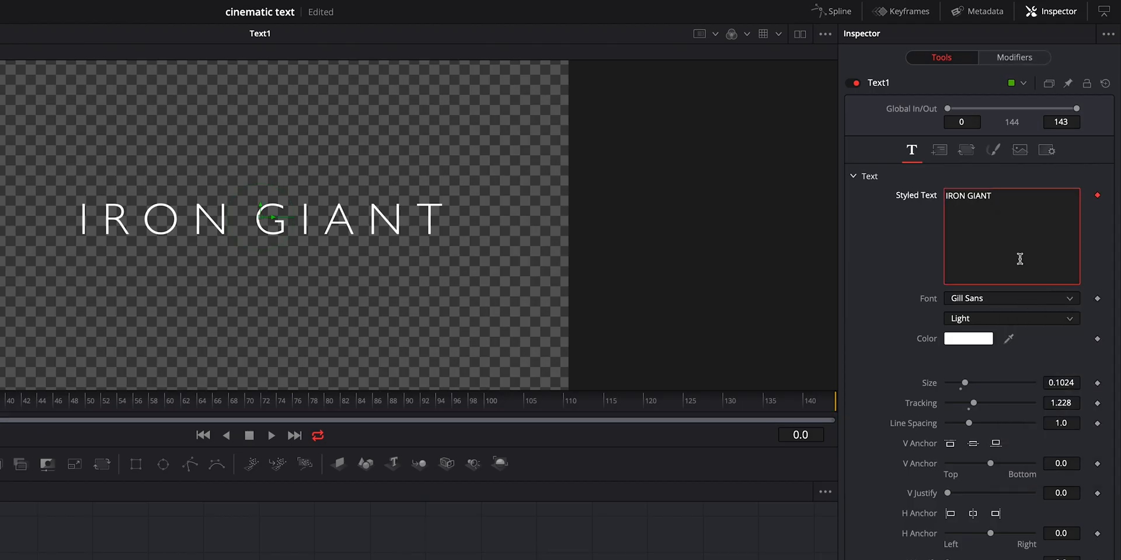
mouse_move(1016, 62)
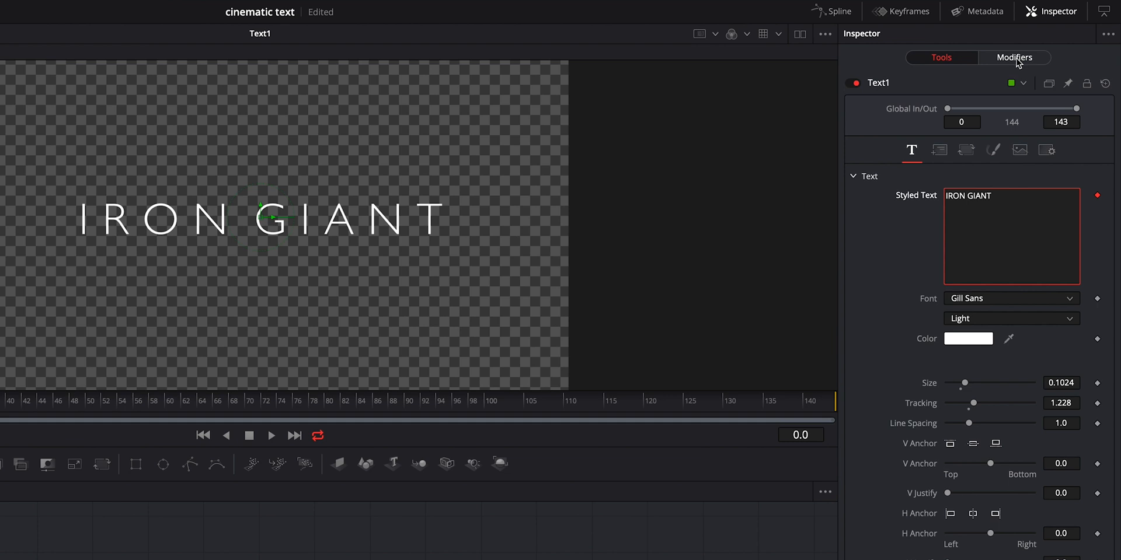
In Follower1, keep all characters, set Order to Random But One by One, delay 3.2.
click(1014, 57)
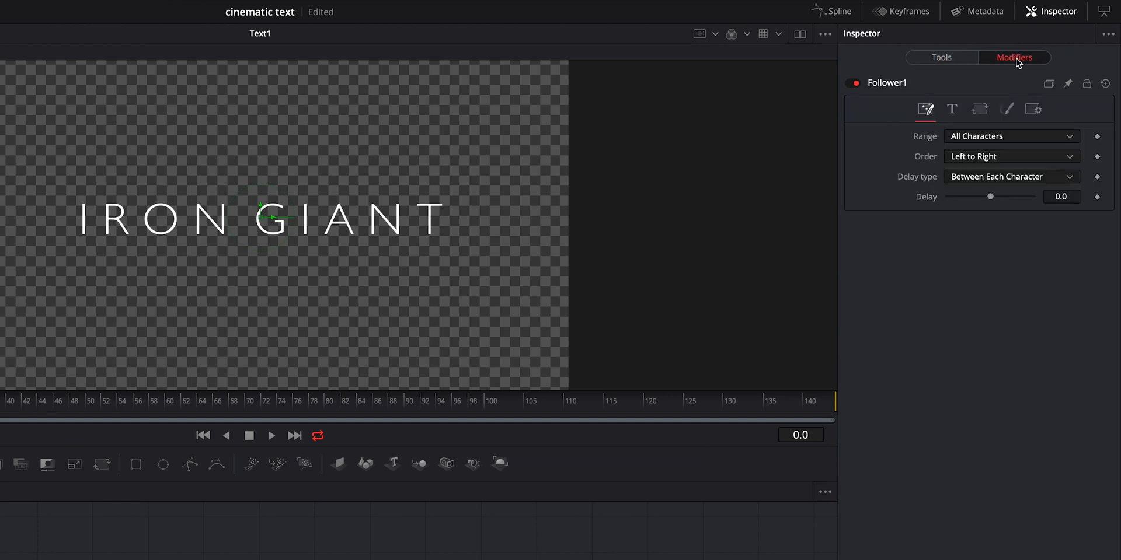
mouse_move(933, 118)
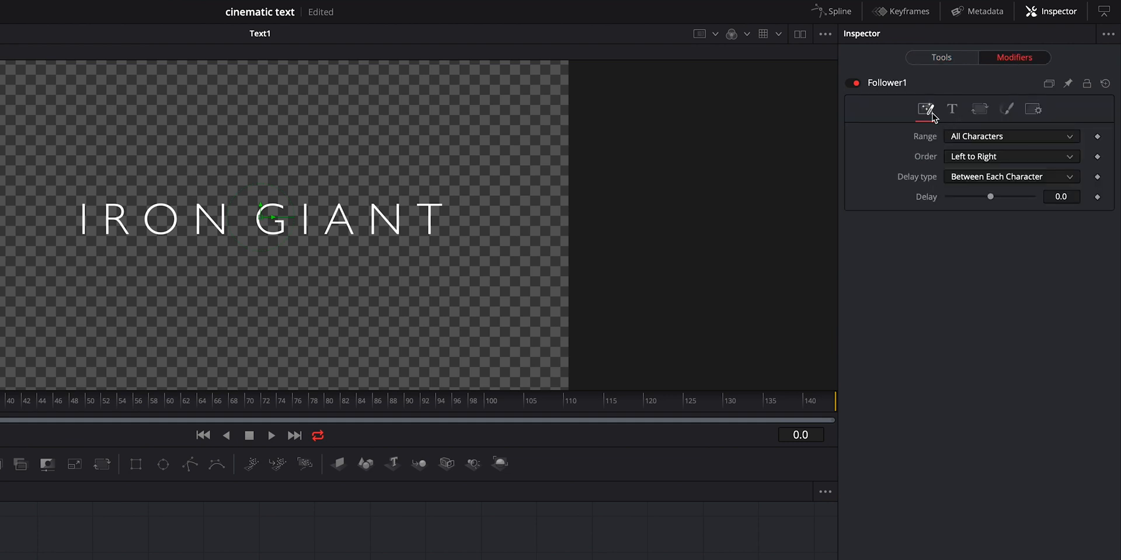
click(1010, 136)
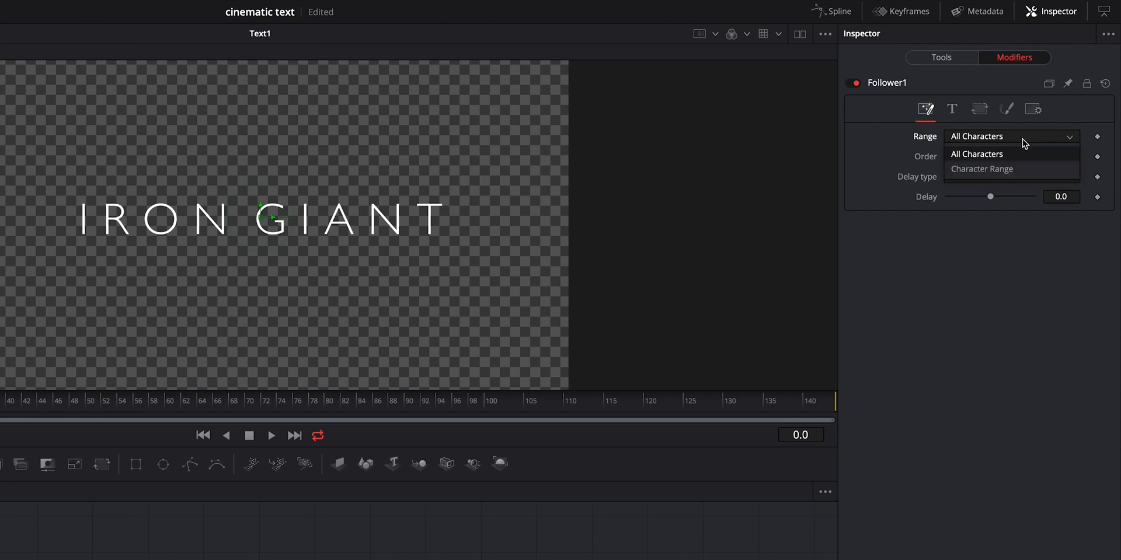
click(977, 154)
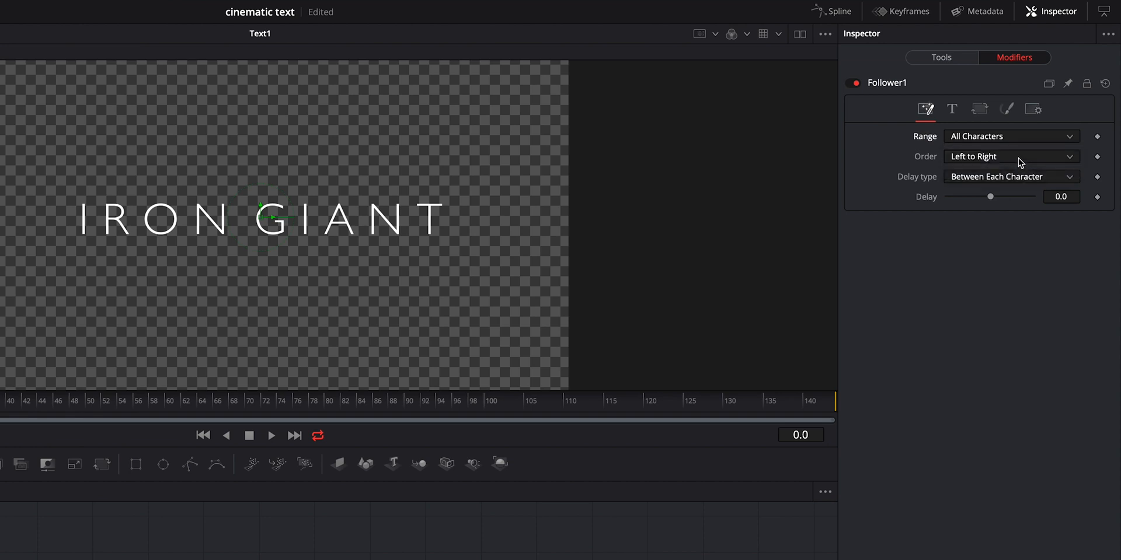
click(1010, 156)
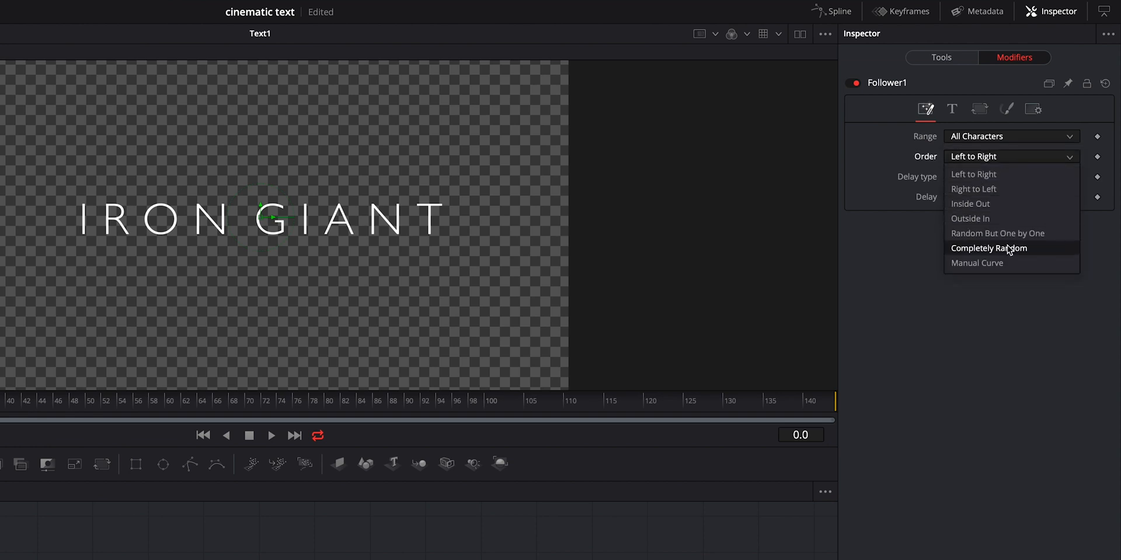
click(997, 233)
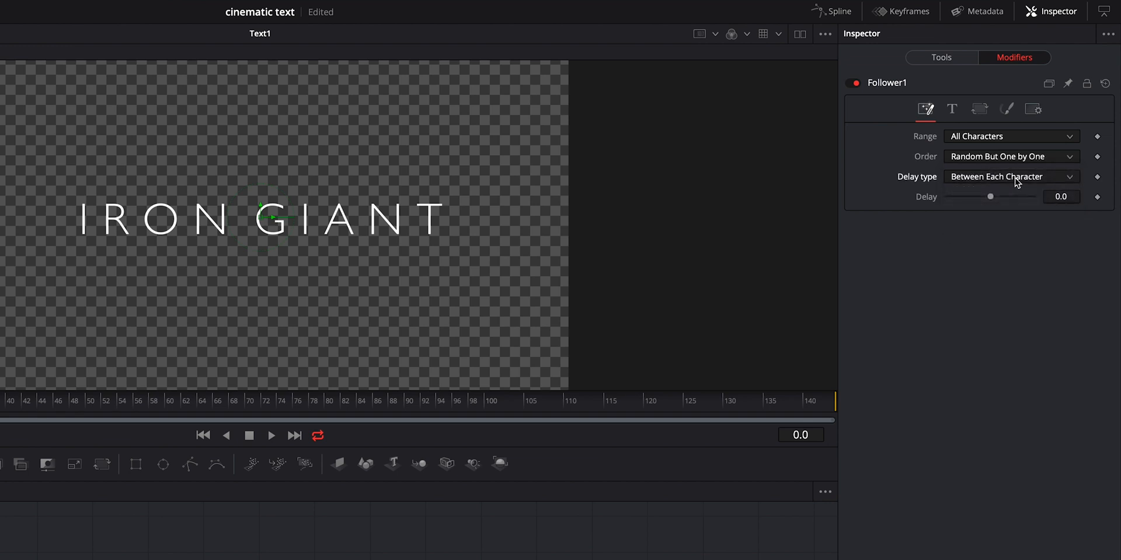
drag(990, 196, 997, 196)
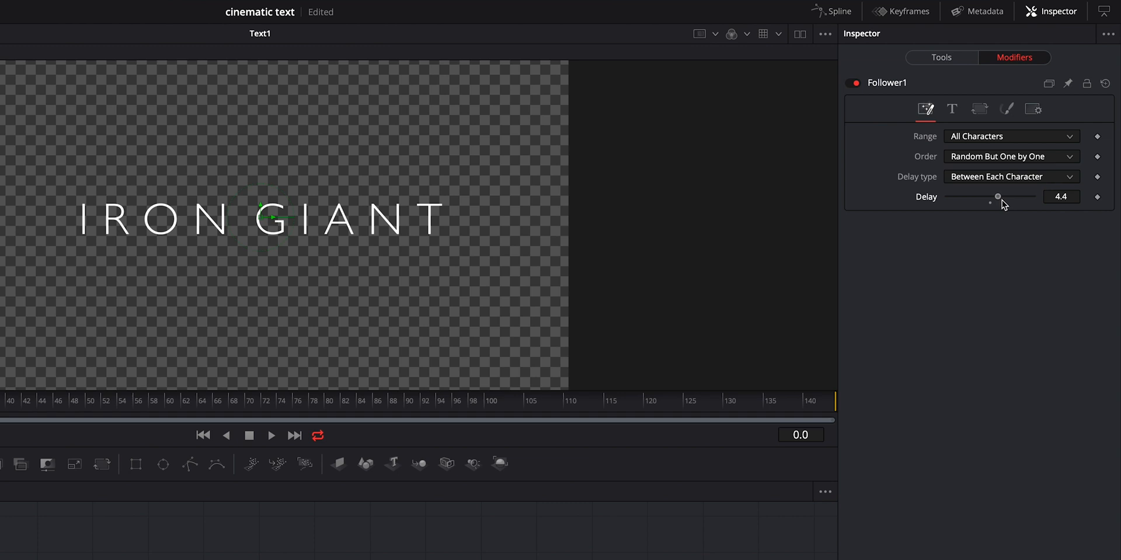
drag(997, 197, 995, 197)
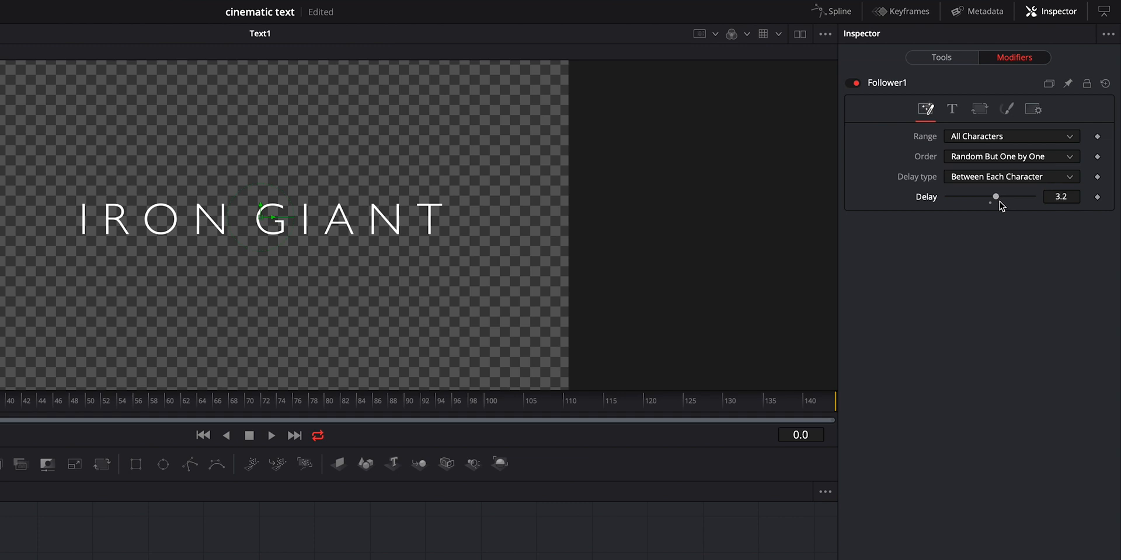
mouse_move(1000, 91)
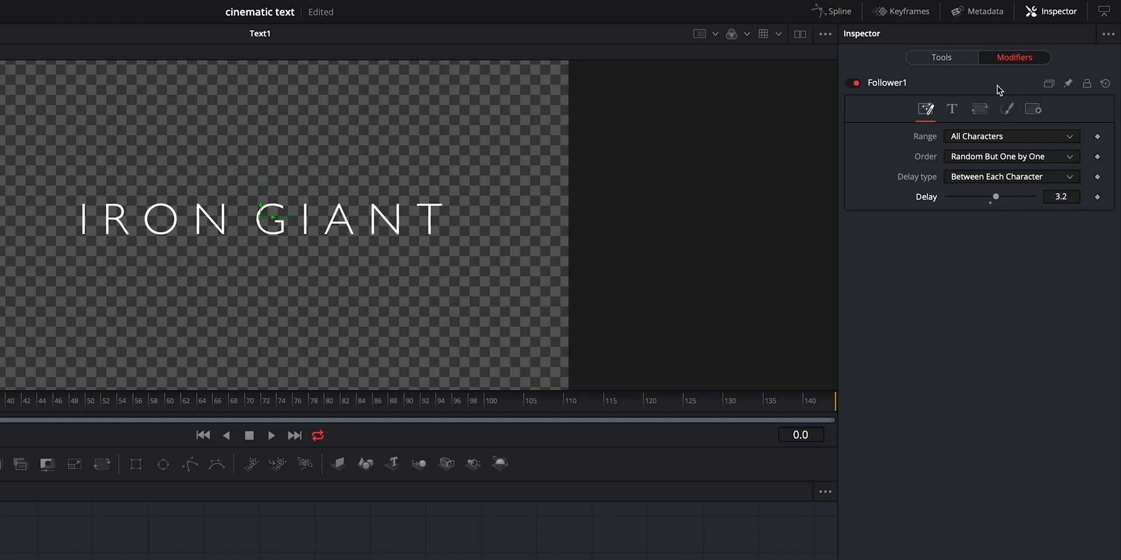
click(1006, 109)
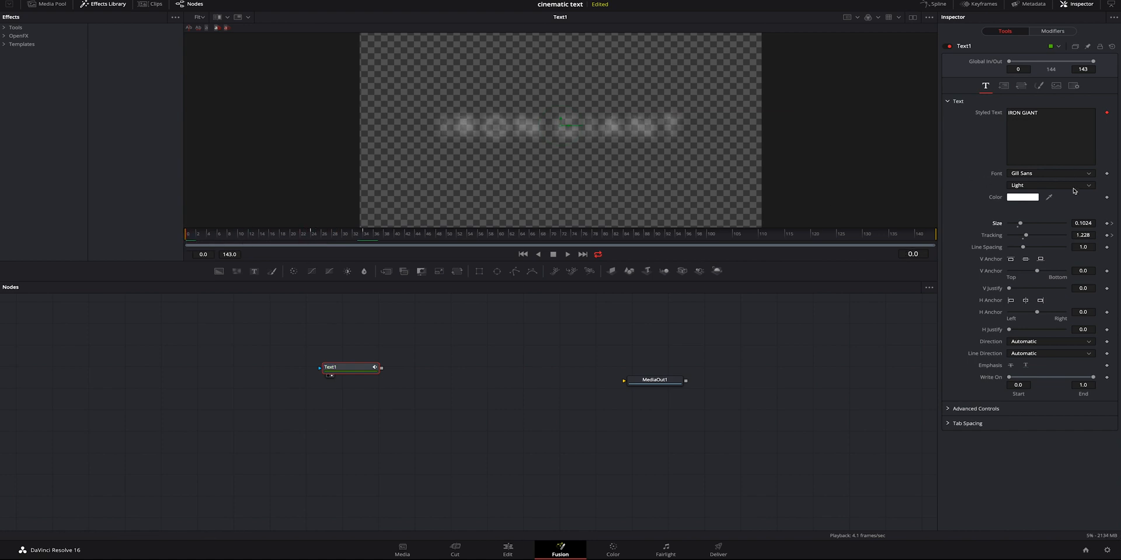
Keyframe Tracking, widening it from 1.228 to 1.417, and adjust the title size.
drag(1025, 235, 1030, 235)
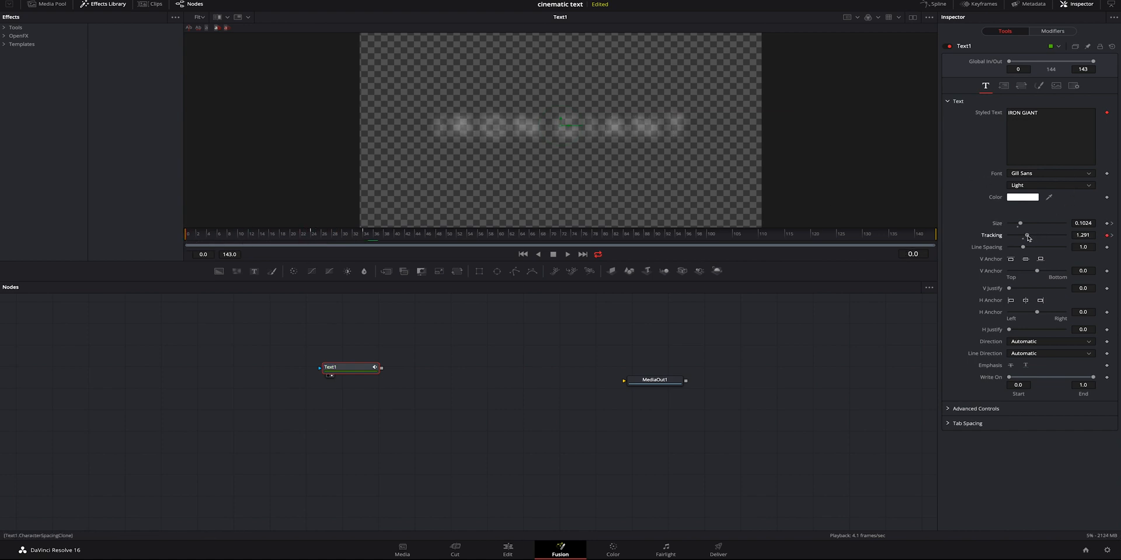
drag(1026, 235, 1033, 235)
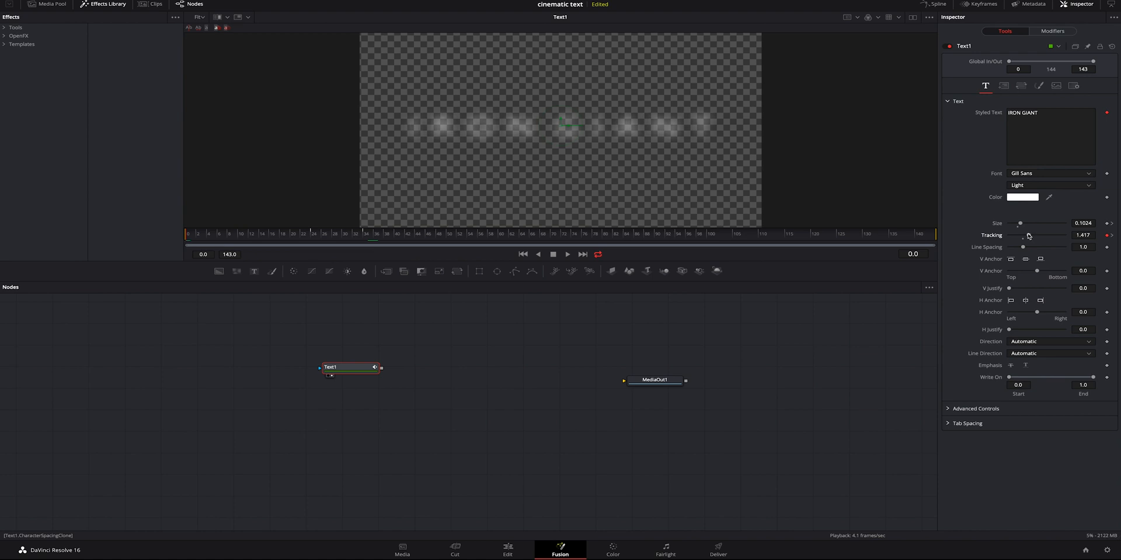
mouse_move(1022, 226)
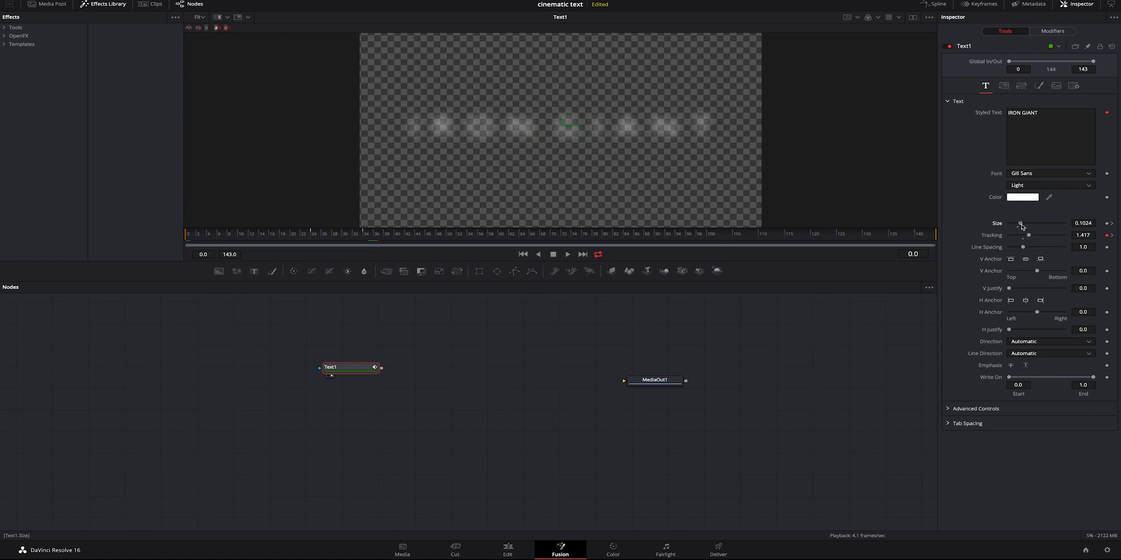
drag(1022, 223, 1020, 223)
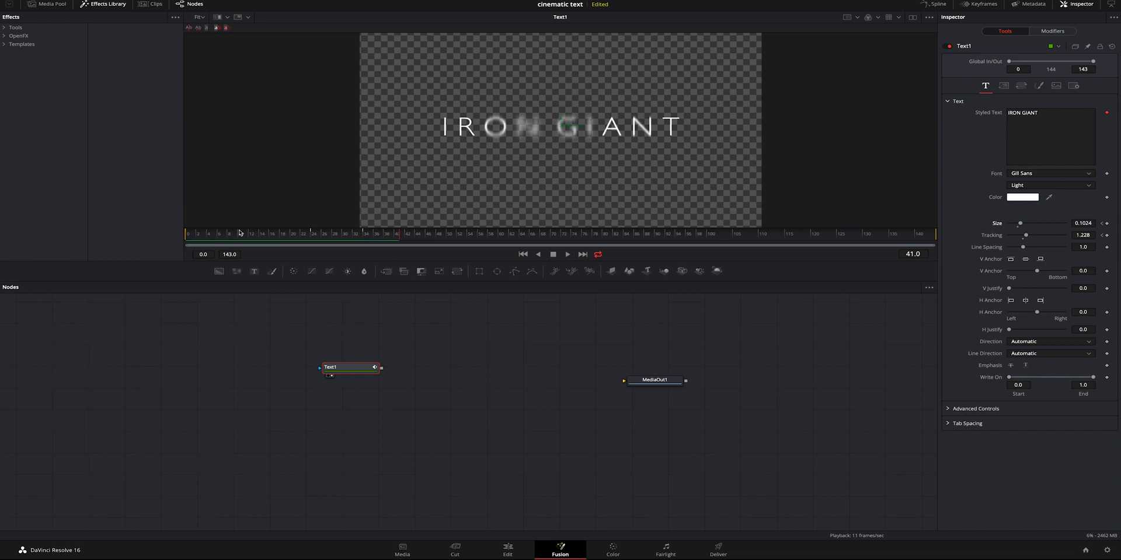
Open Follower1's modifier settings to set Shading Softness Glow to 0.165.
click(1052, 31)
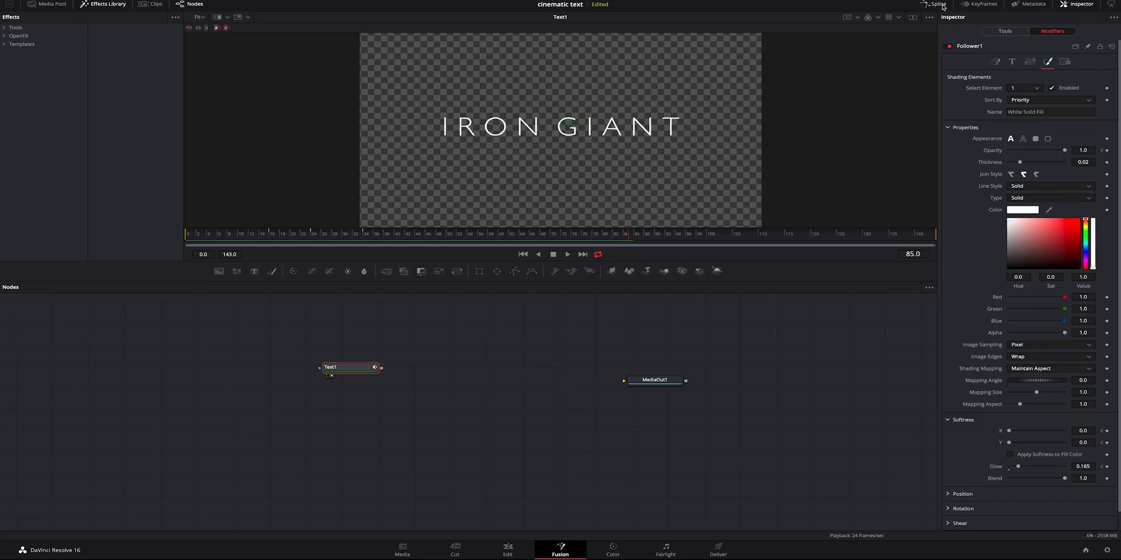
mouse_move(901, 93)
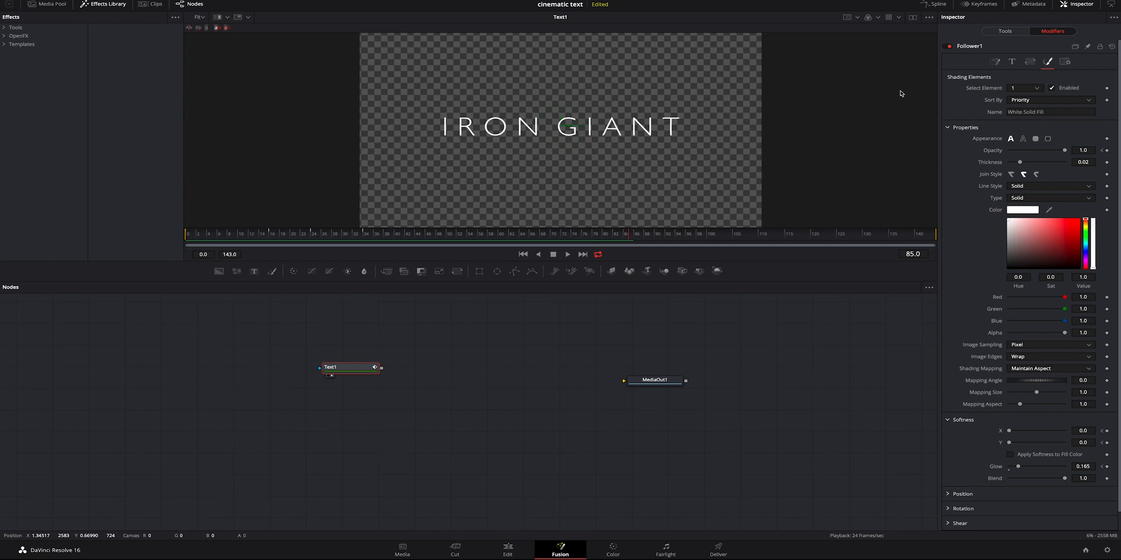
In the Spline editor, enable all Text1 curves and change every keyframe's interpolation.
click(937, 4)
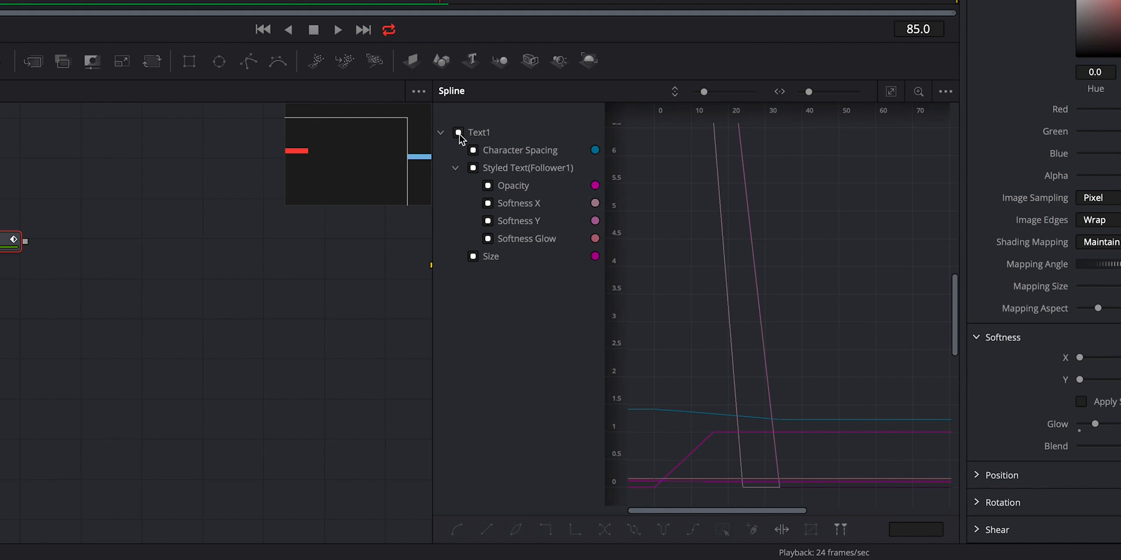
click(459, 133)
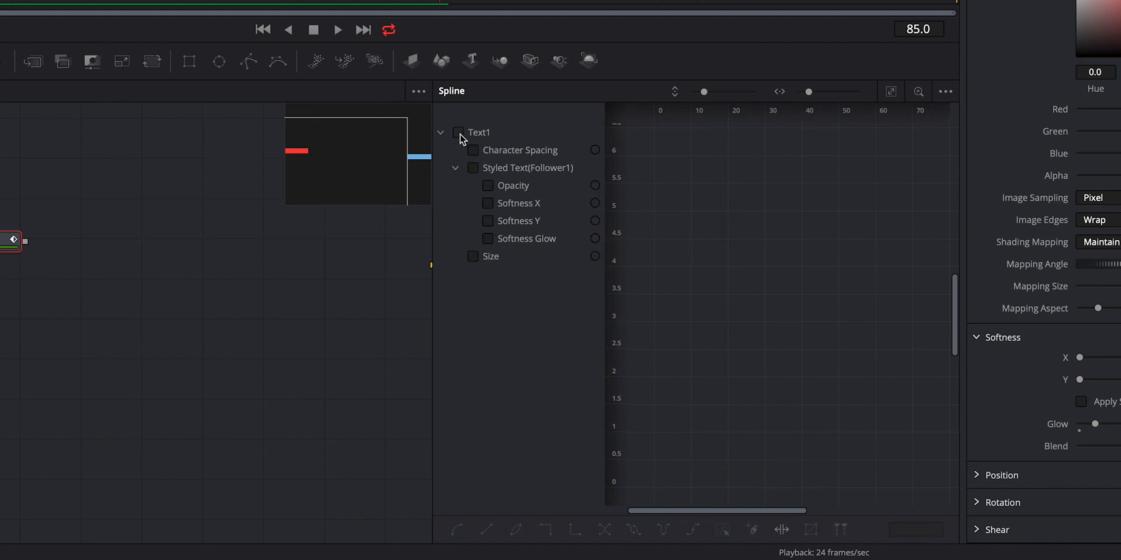
click(458, 133)
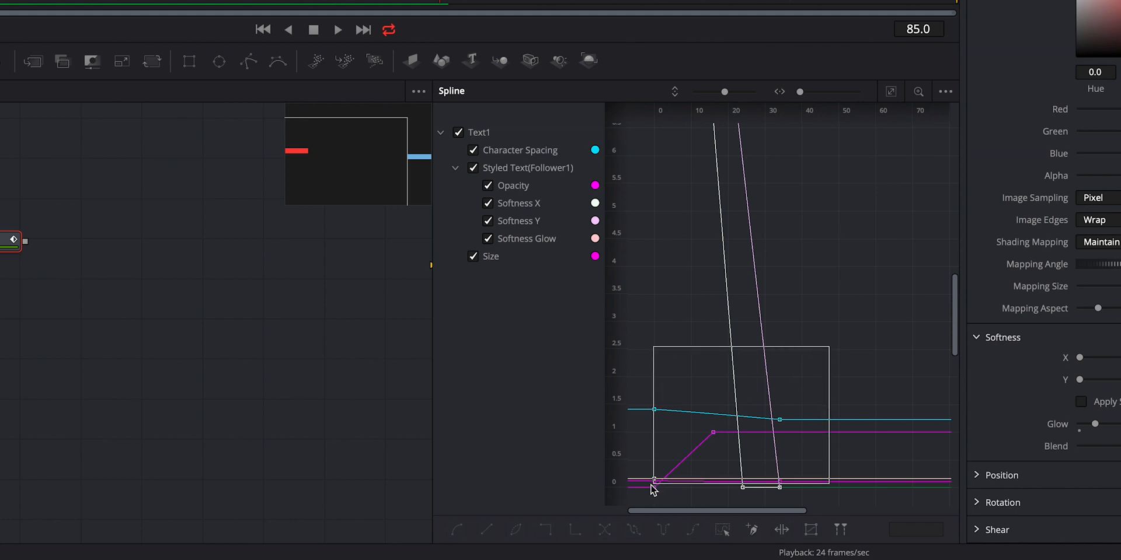
click(485, 530)
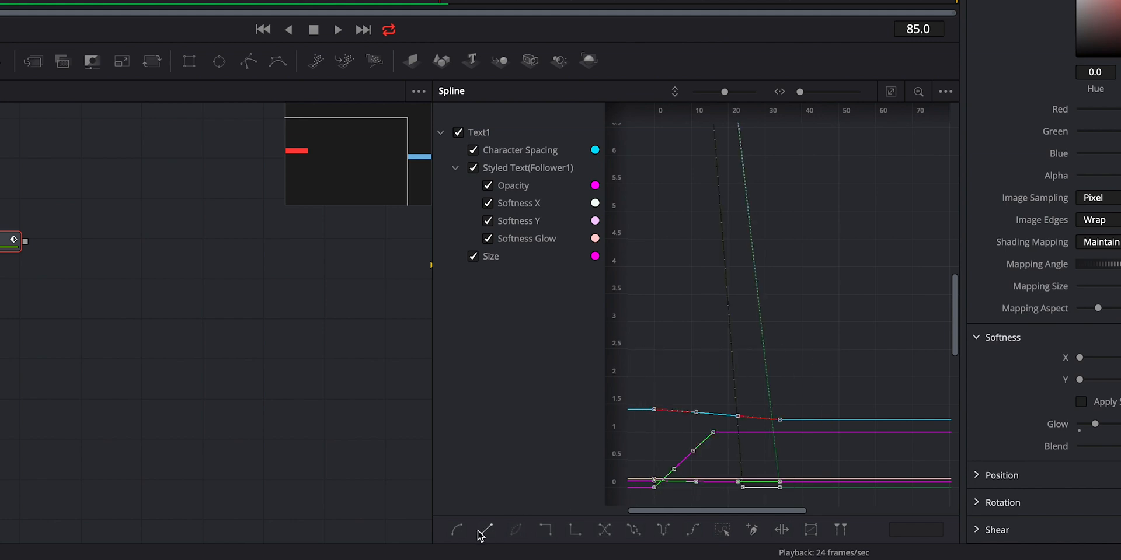
click(457, 531)
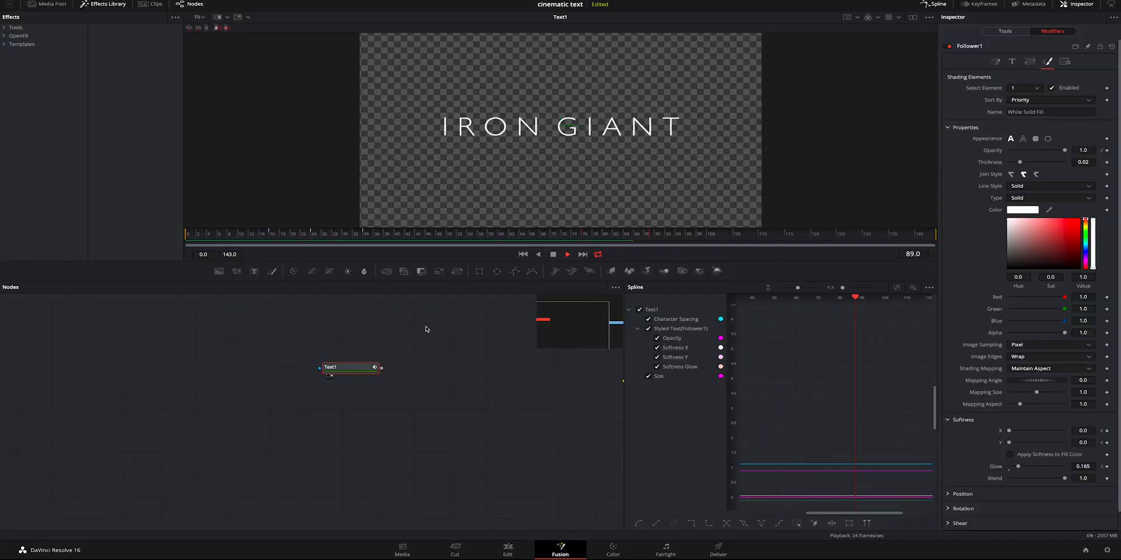
Link Text1 to MediaOut1, then drop the composition onto V2 on the Edit page.
click(331, 367)
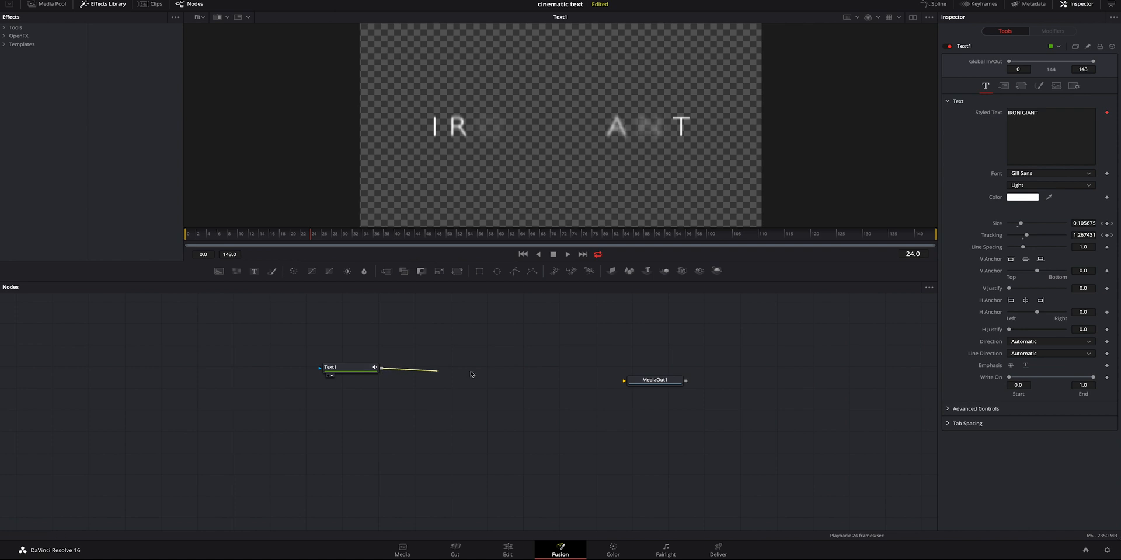
drag(378, 367, 630, 380)
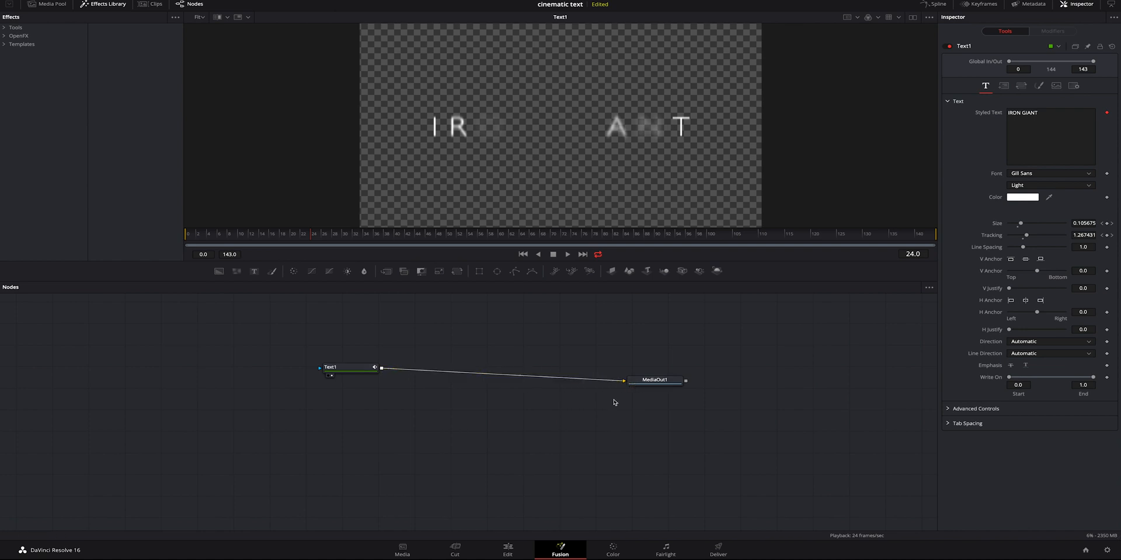
click(507, 551)
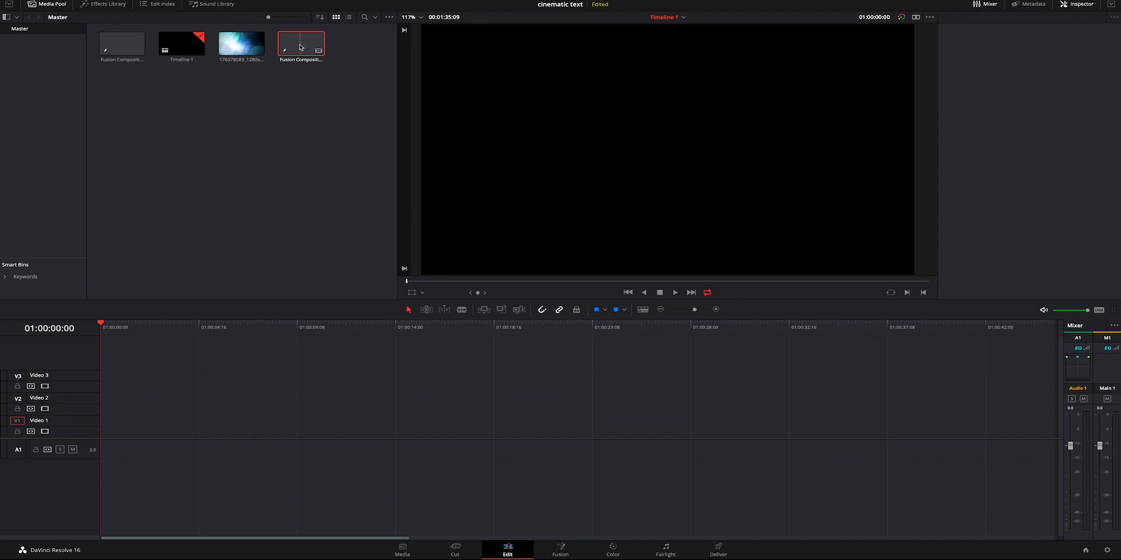
drag(300, 43, 129, 407)
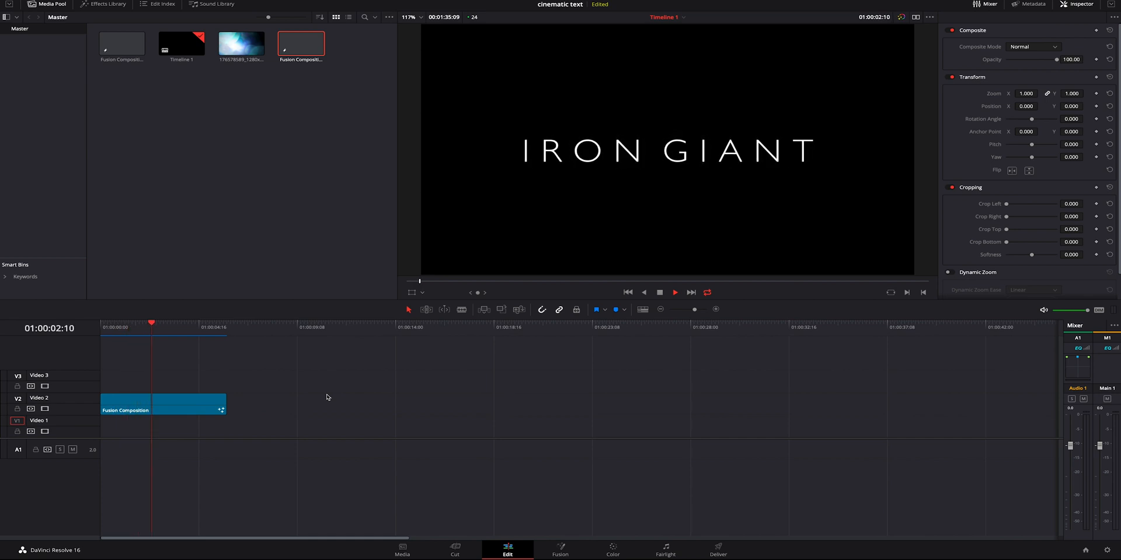
Review the IRON GIANT composition in Fusion, then place the blue light image on V1 trimmed to the title's length.
click(180, 322)
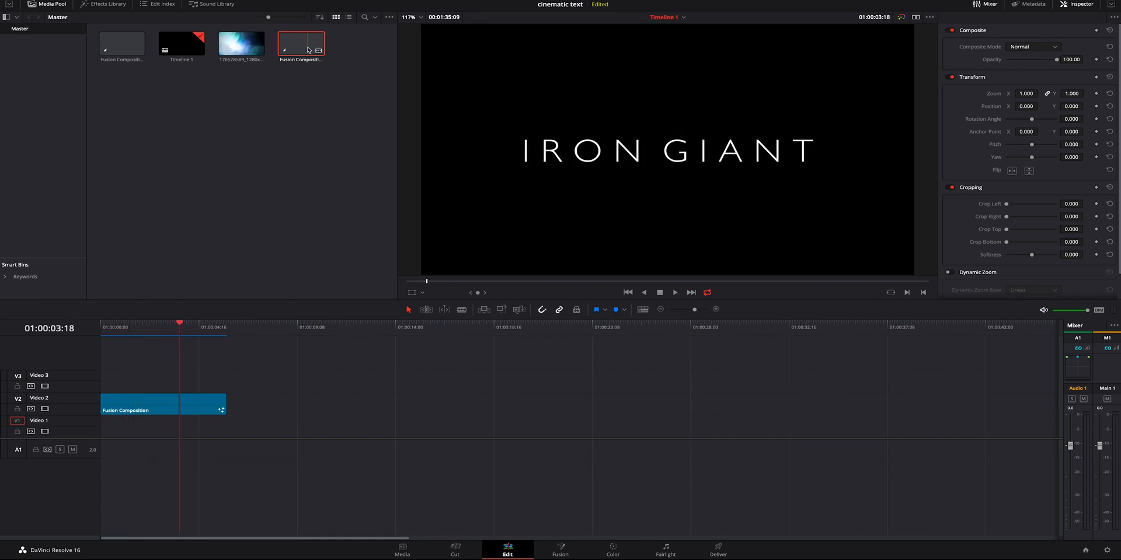
click(560, 551)
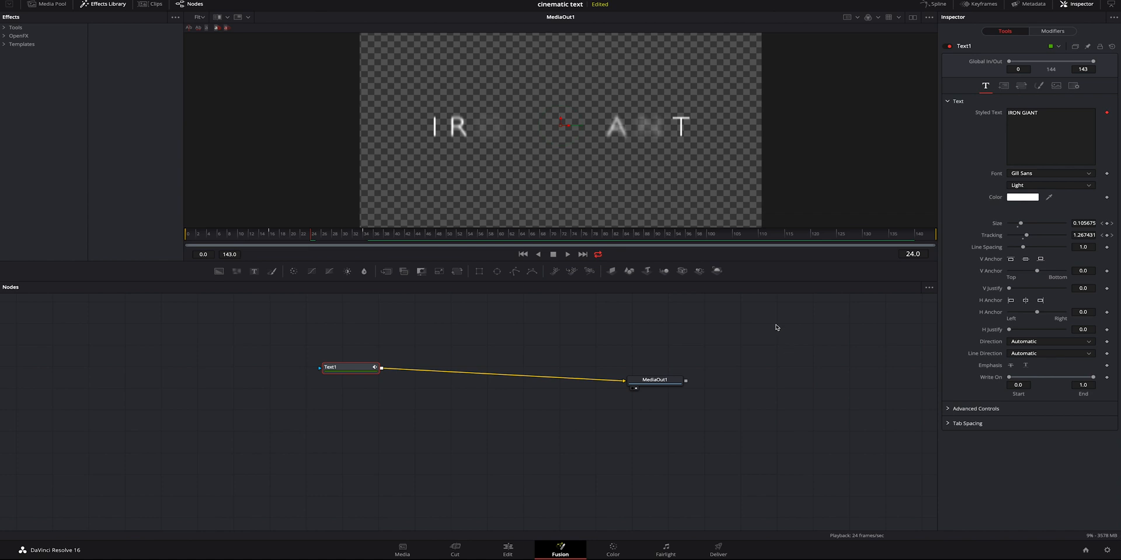
mouse_move(658, 498)
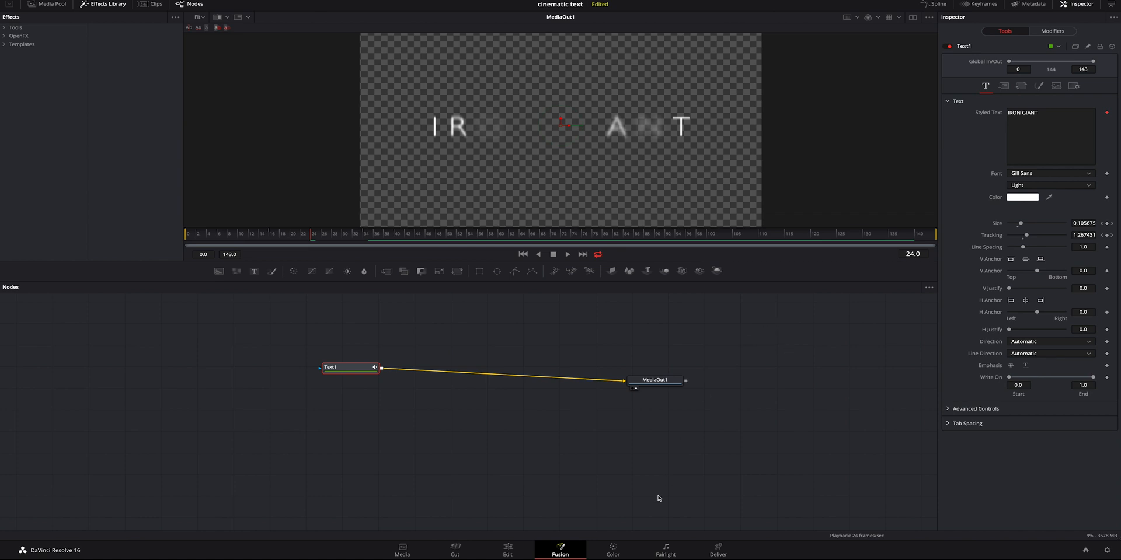
click(507, 549)
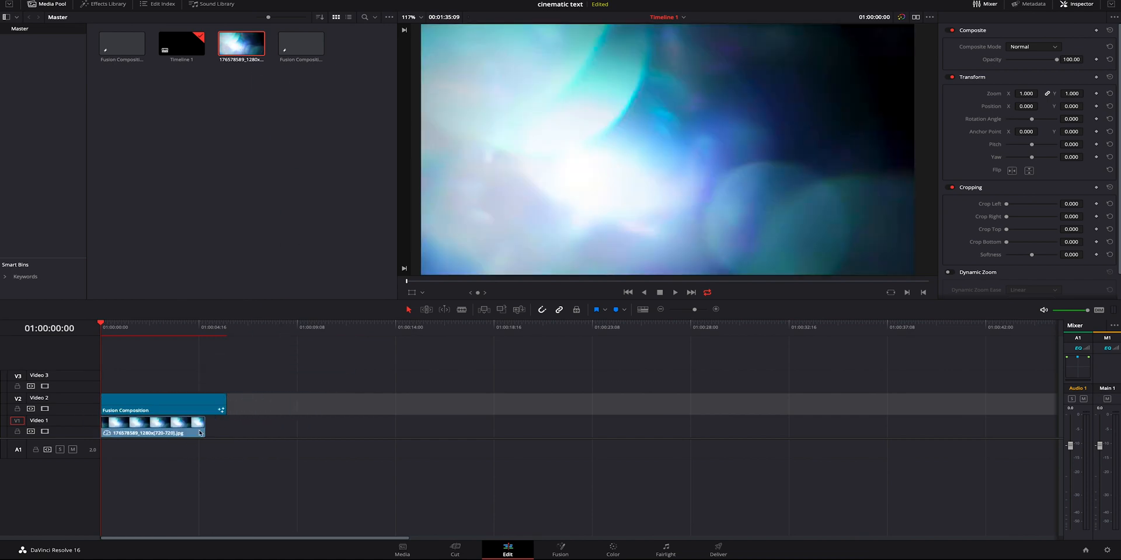
click(150, 427)
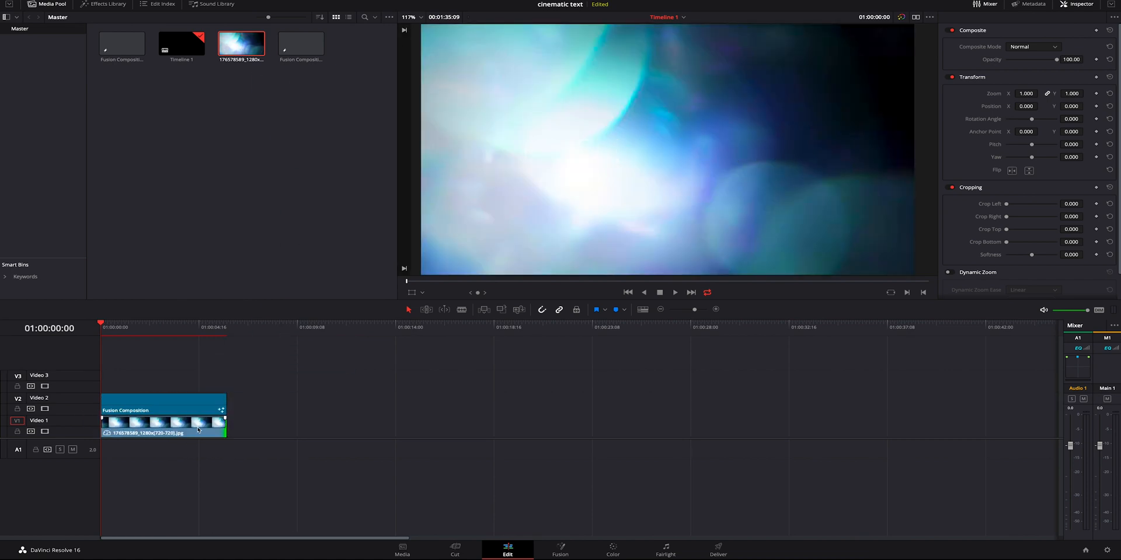